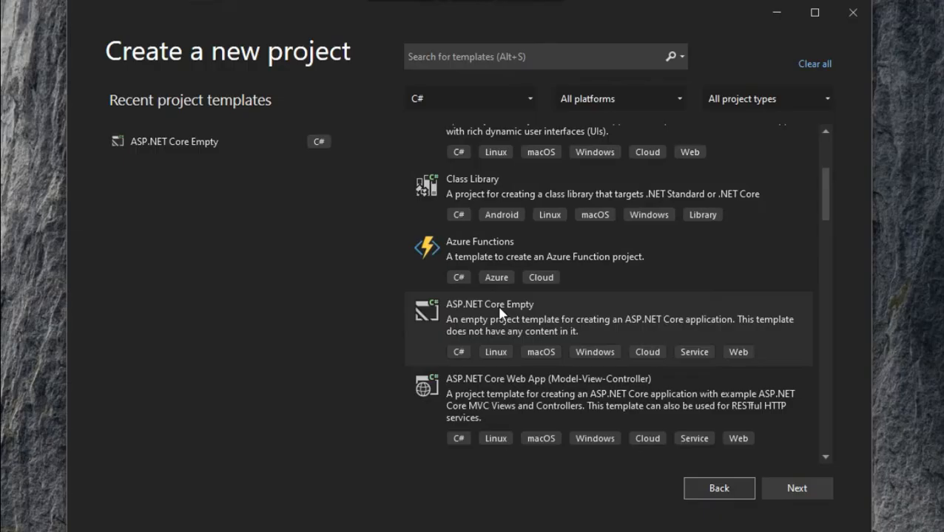
Step: Create an ASP.NET Core Empty project named DemoApplication targeting .NET 6.0
{"action": "left_click", "coordinate": [796, 488]}
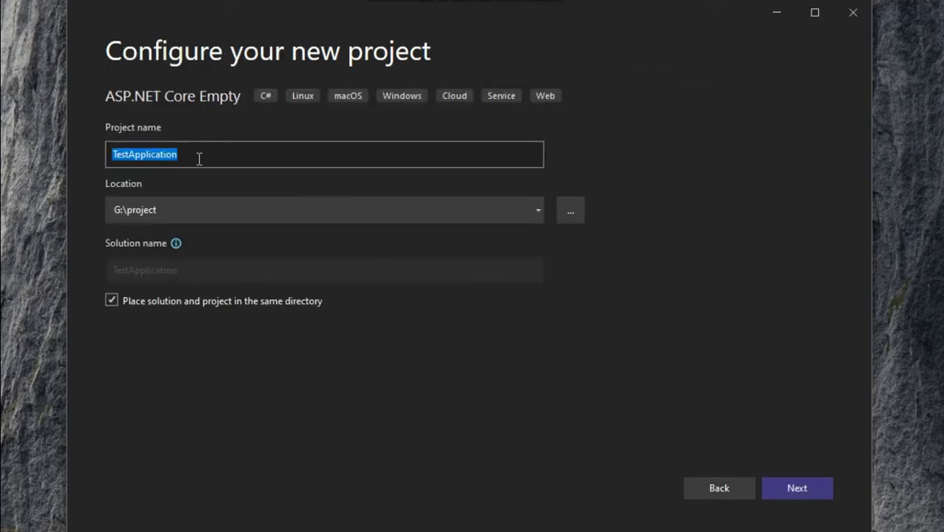
{"action": "type", "text": "DemoAp"}
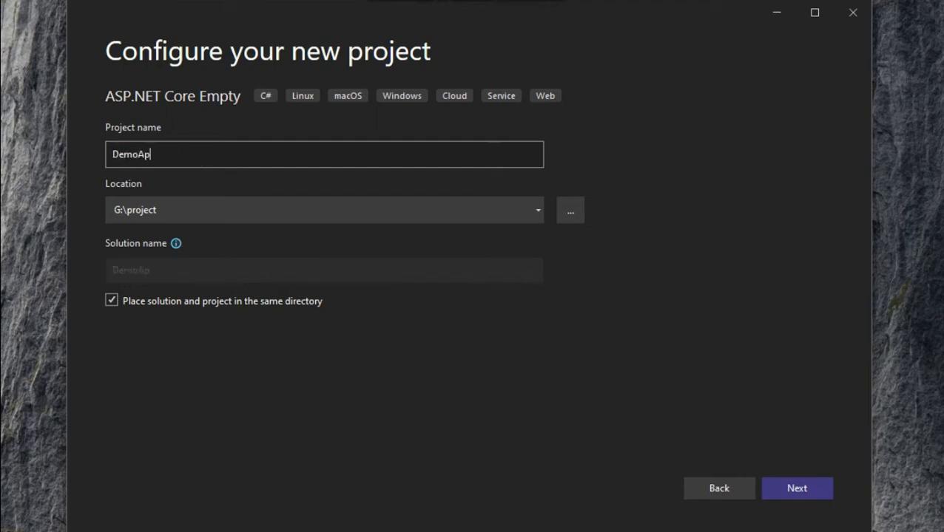
{"action": "type", "text": "plication"}
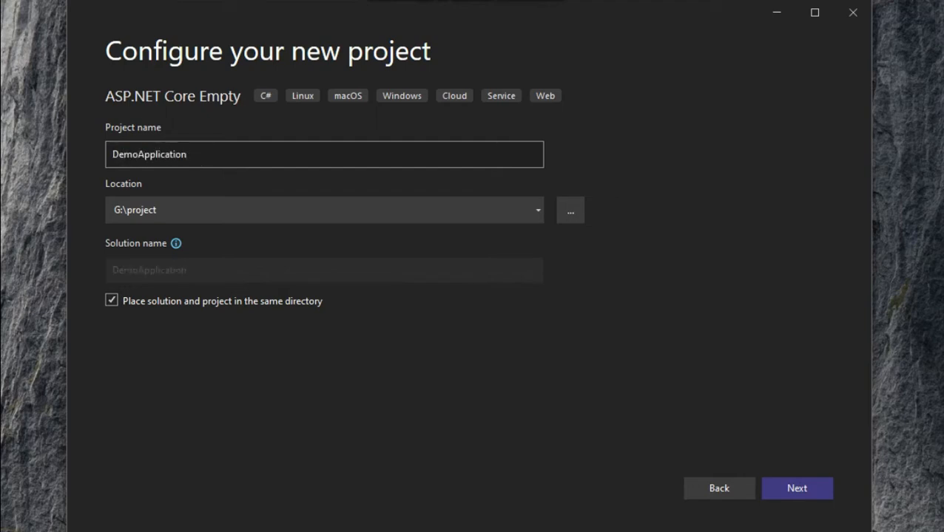
{"action": "mouse_move", "coordinate": [778, 467]}
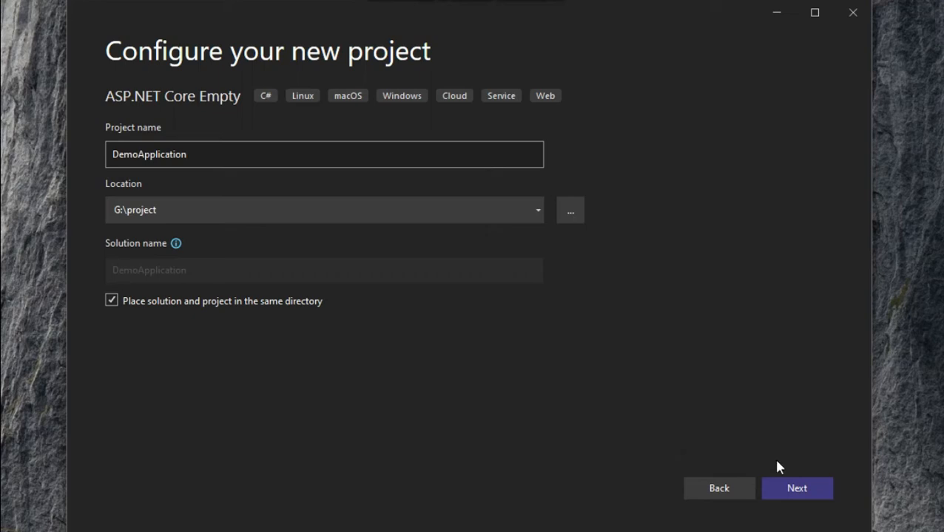
{"action": "left_click", "coordinate": [796, 489]}
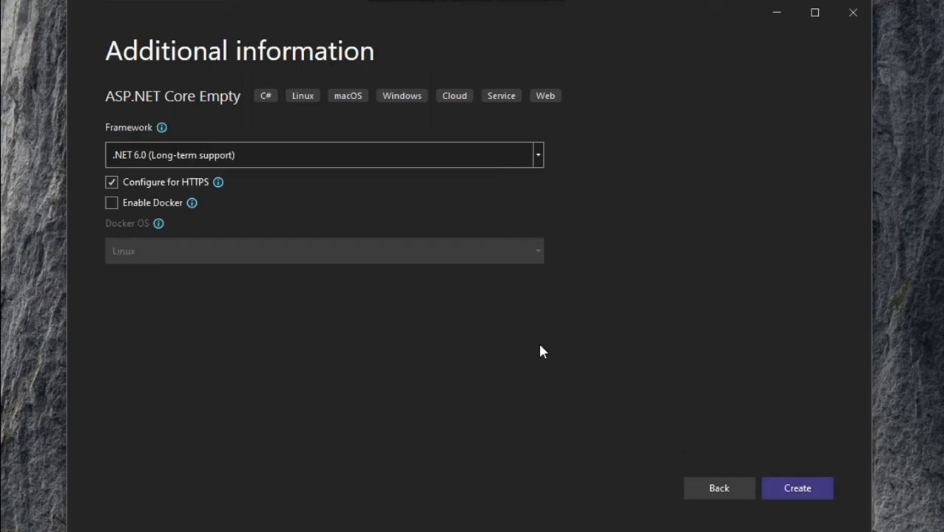
{"action": "mouse_move", "coordinate": [539, 162]}
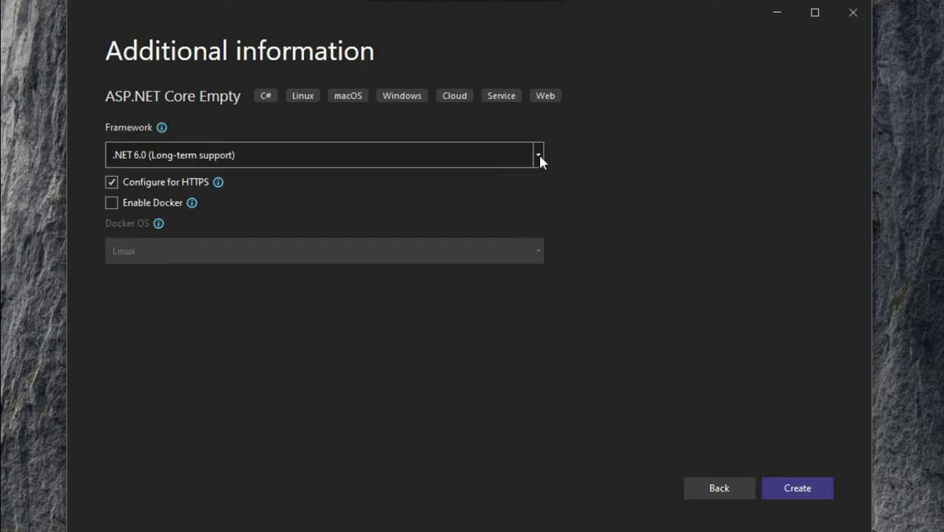
{"action": "mouse_move", "coordinate": [175, 192]}
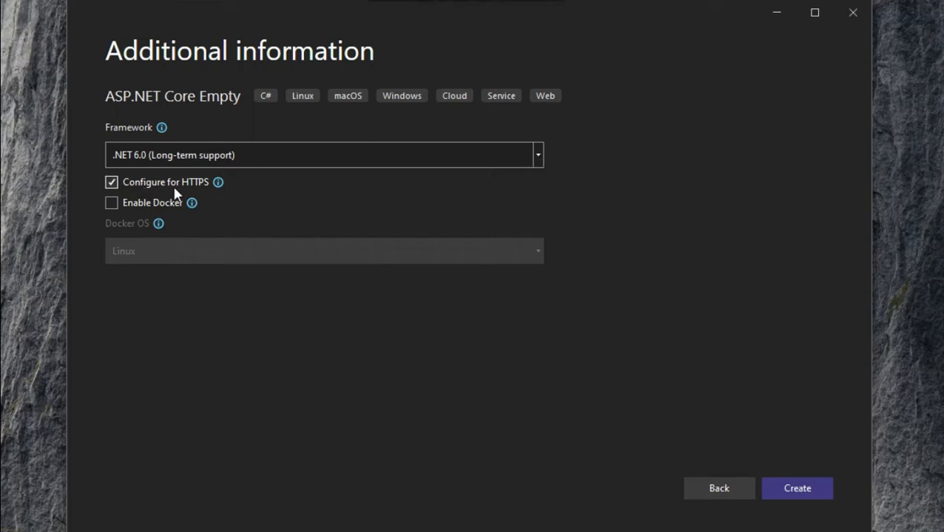
{"action": "mouse_move", "coordinate": [796, 472]}
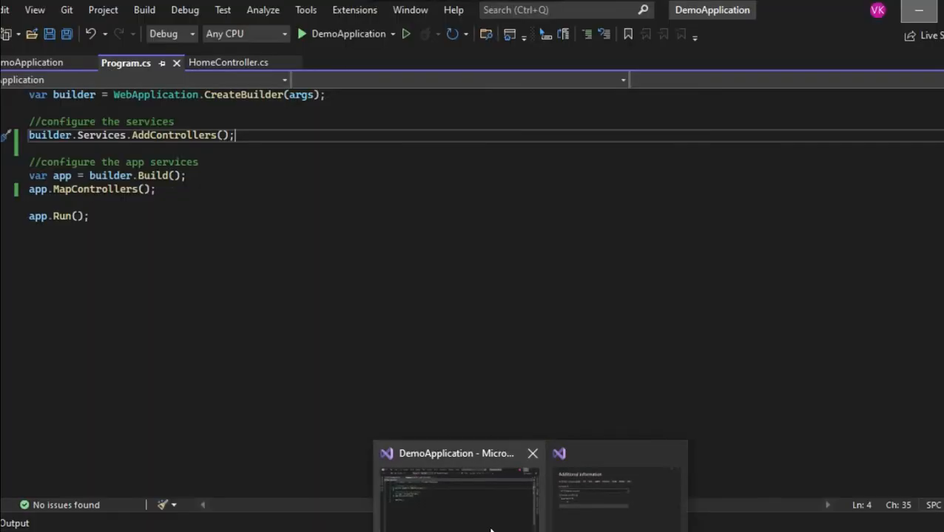
{"action": "left_click", "coordinate": [458, 488]}
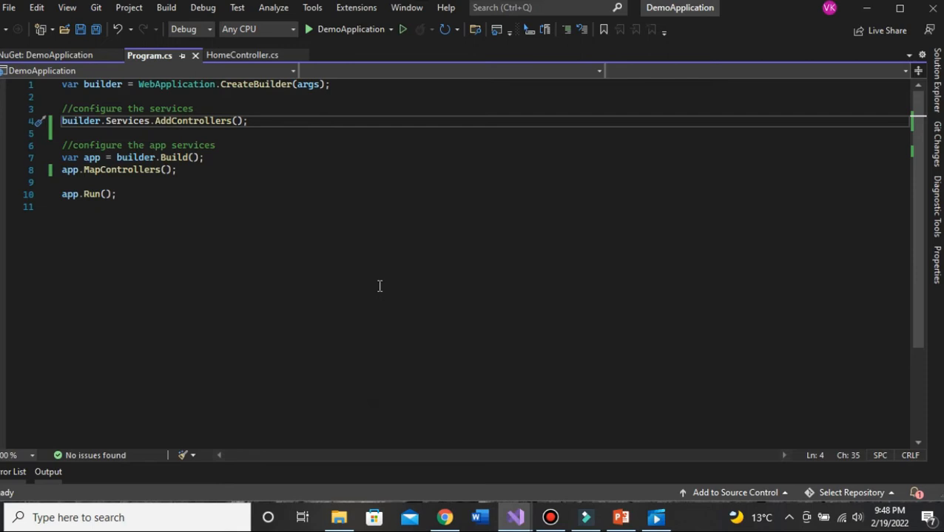
{"action": "mouse_move", "coordinate": [678, 249]}
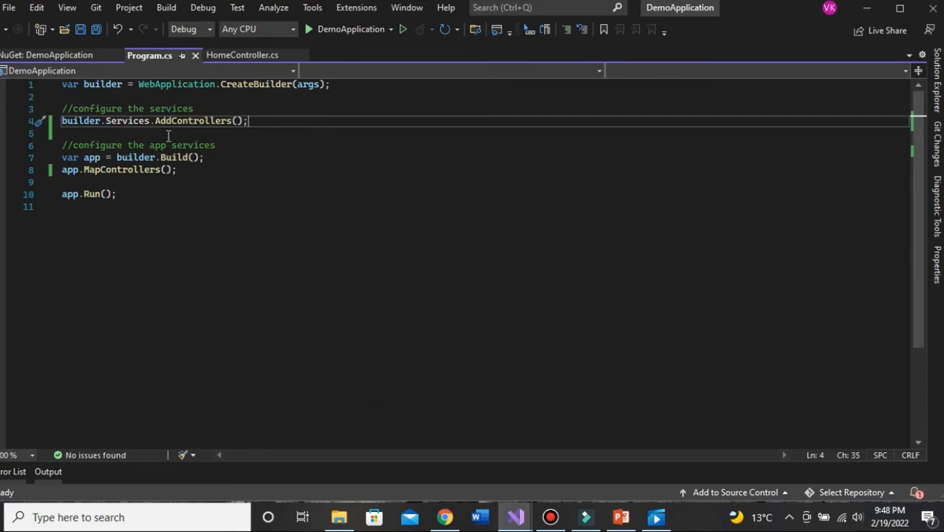
{"action": "mouse_move", "coordinate": [408, 209]}
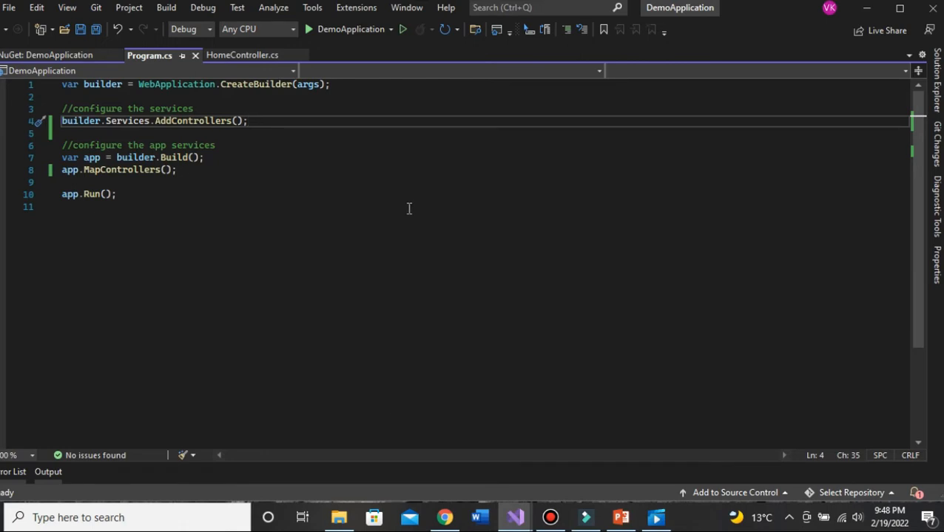
{"action": "left_click", "coordinate": [230, 207]}
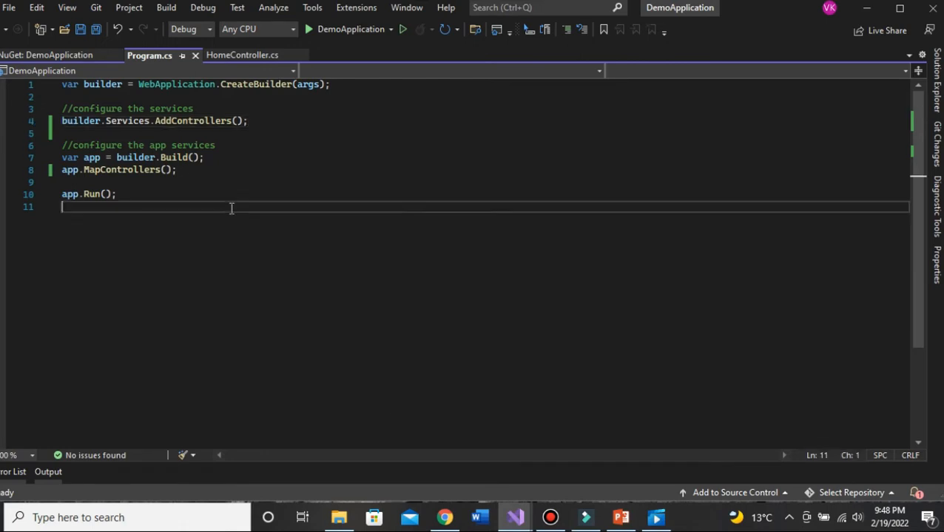
{"action": "left_click", "coordinate": [111, 145]}
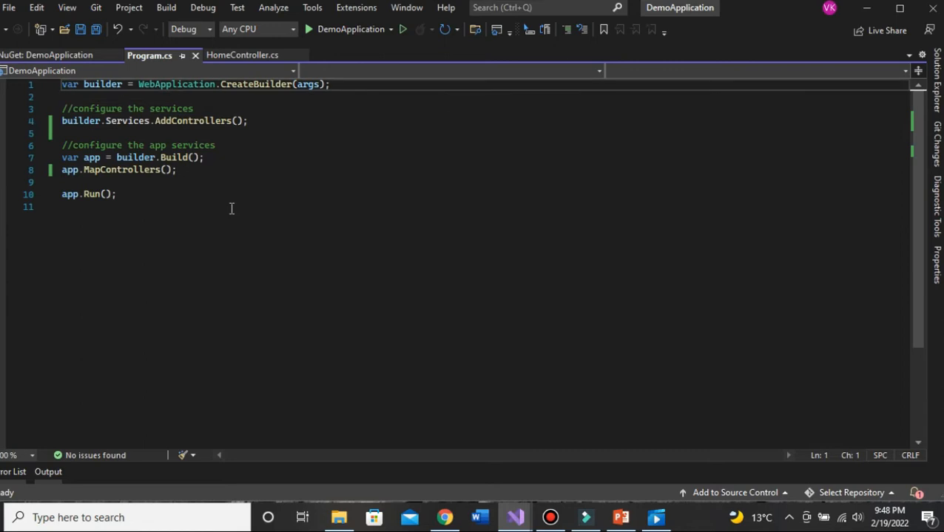
{"action": "double_click", "coordinate": [70, 83]}
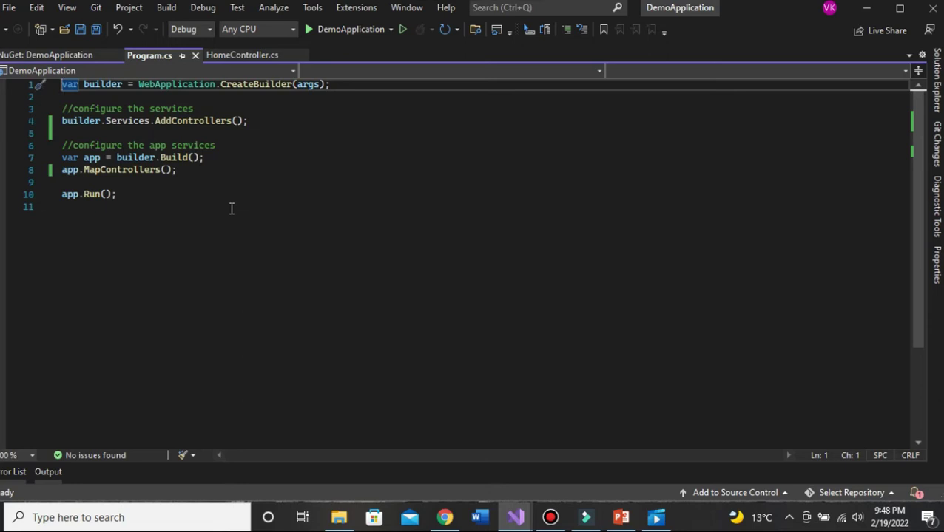
{"action": "left_click", "coordinate": [66, 98]}
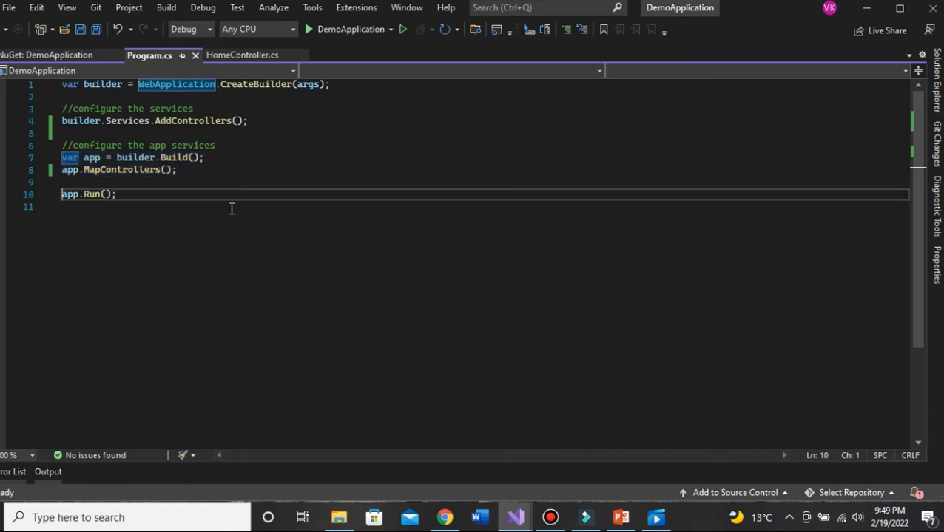
{"action": "left_click", "coordinate": [68, 157]}
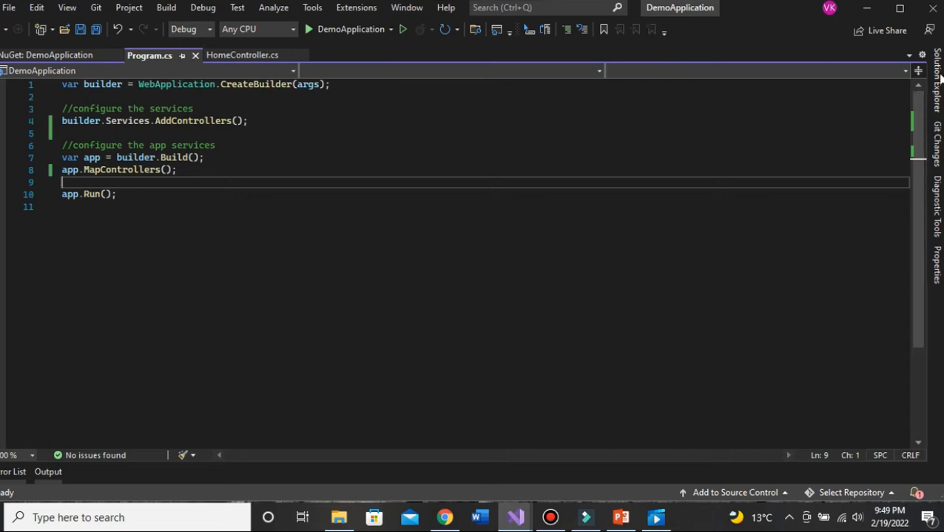
Step: Bring up the NuGet package manager for DemoApplication in Browse mode
{"action": "left_click", "coordinate": [937, 71]}
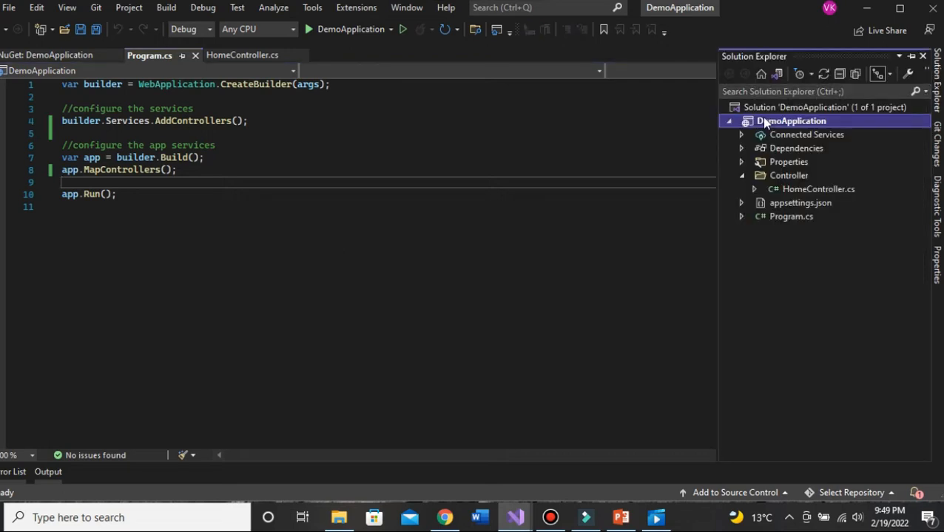
{"action": "right_click", "coordinate": [790, 122]}
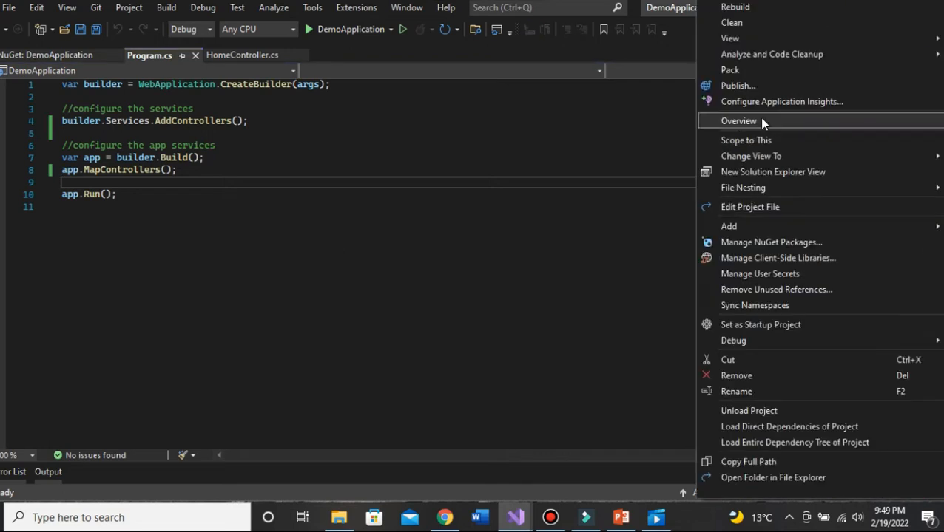
{"action": "mouse_move", "coordinate": [771, 242]}
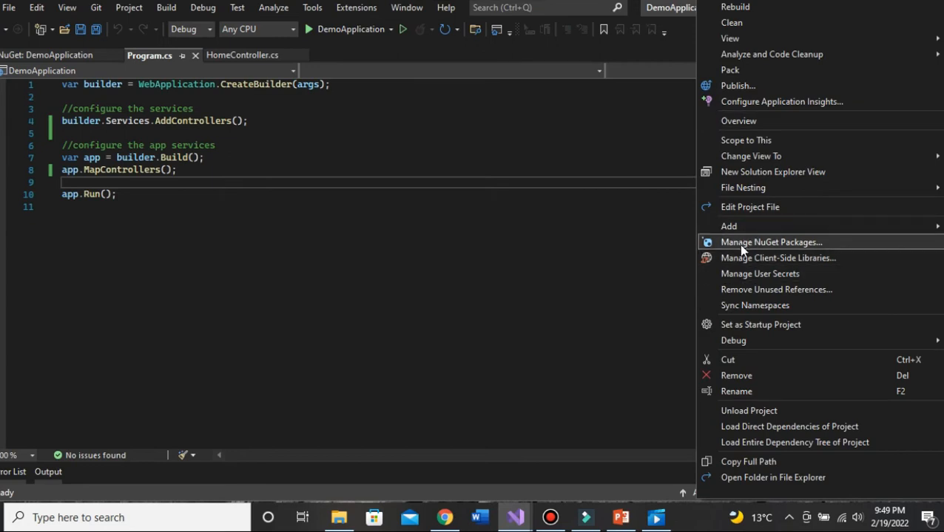
{"action": "left_click", "coordinate": [771, 243]}
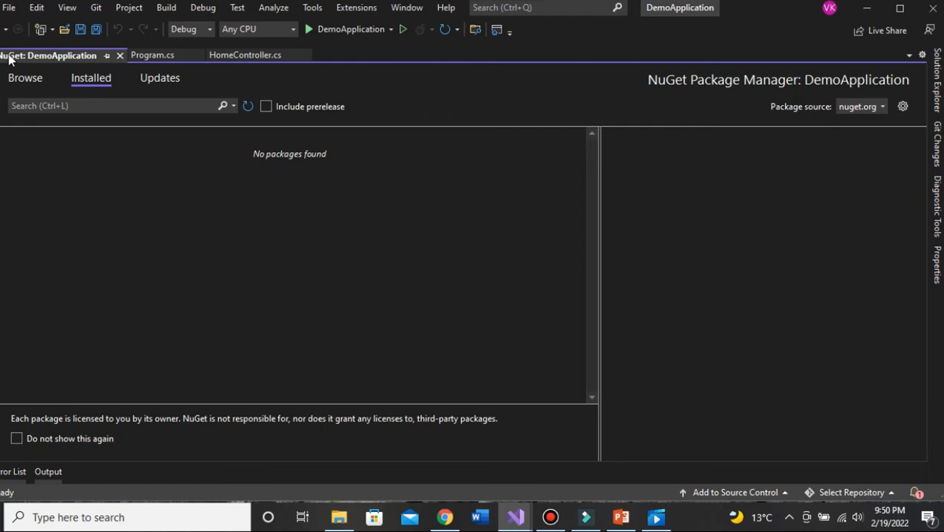
{"action": "left_click", "coordinate": [25, 77]}
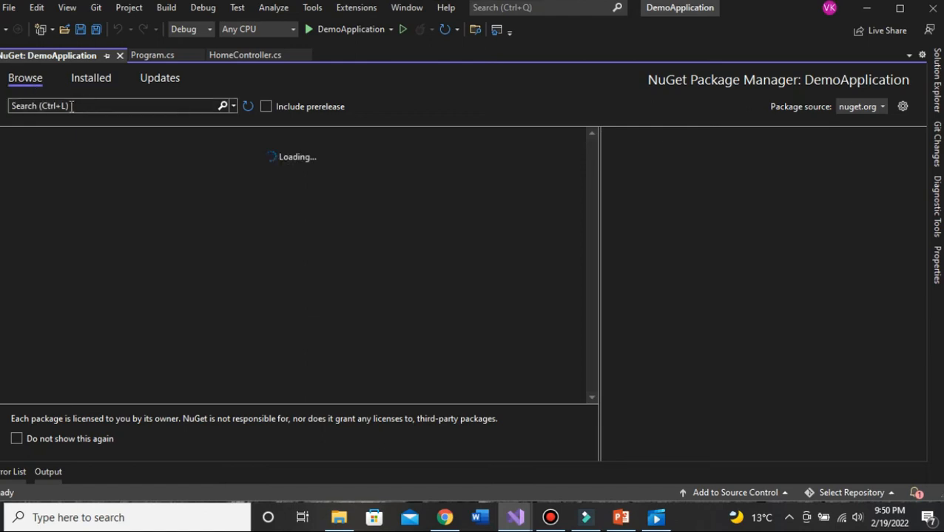
Step: Search 'swagger asp', select Swashbuckle.AspNetCore 6.2.3, then close the package browser
{"action": "type", "text": "swa"}
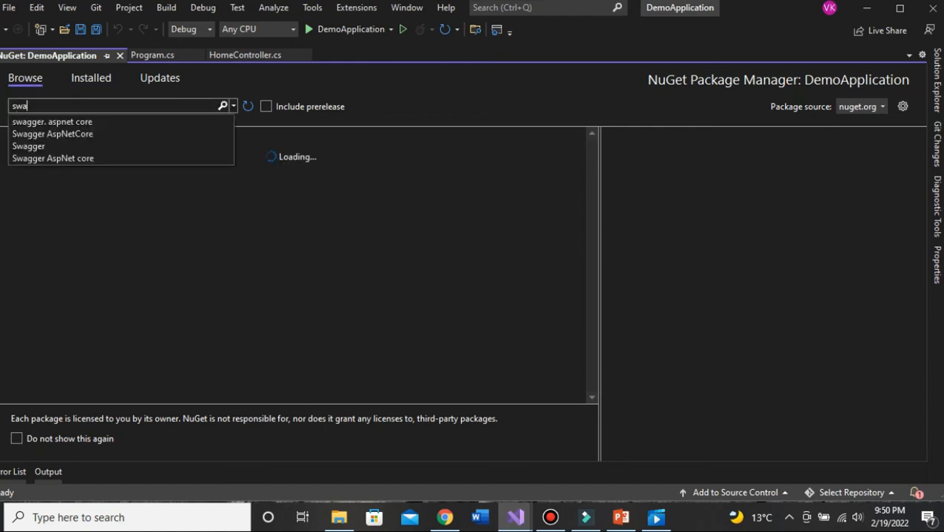
{"action": "type", "text": "gger"}
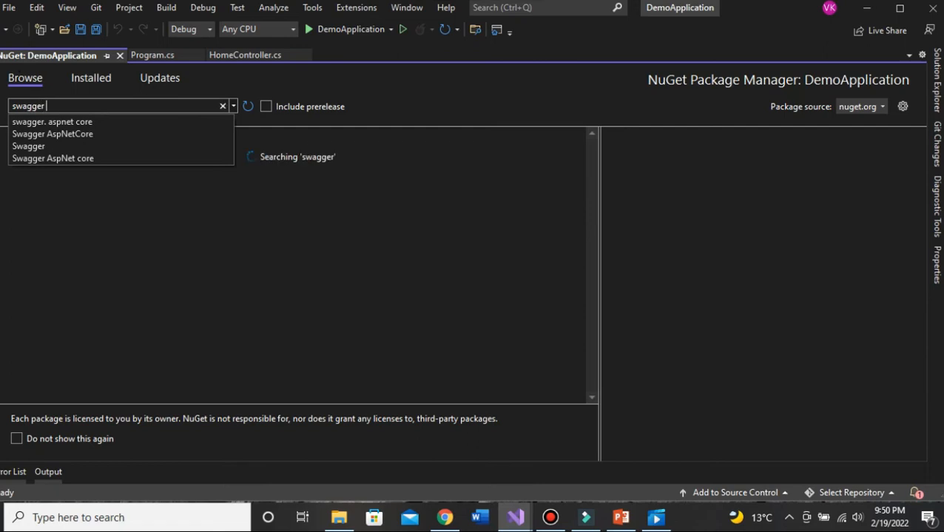
{"action": "type", "text": "asp"}
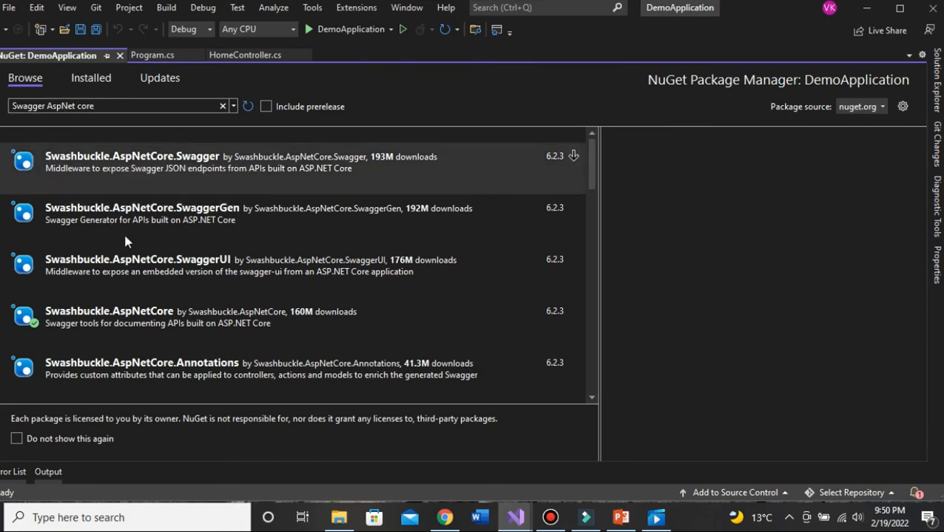
{"action": "mouse_move", "coordinate": [207, 298]}
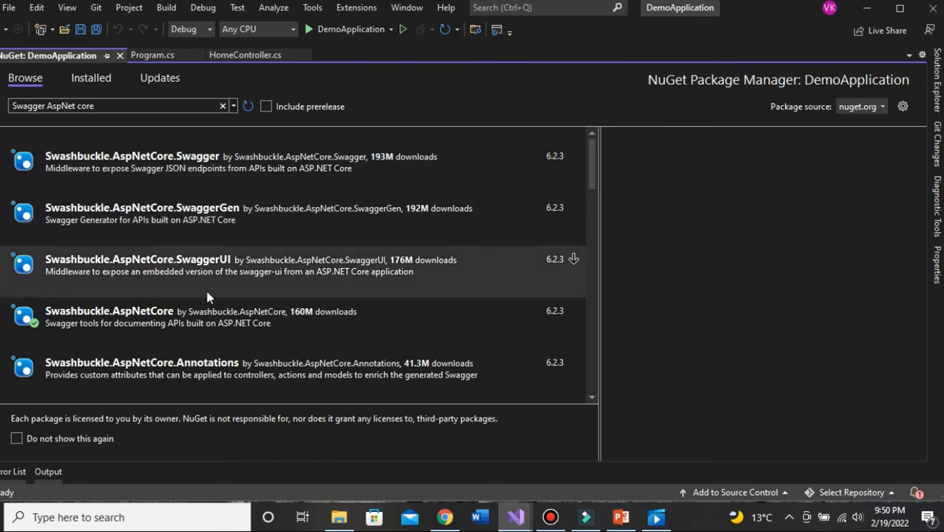
{"action": "left_click", "coordinate": [109, 316]}
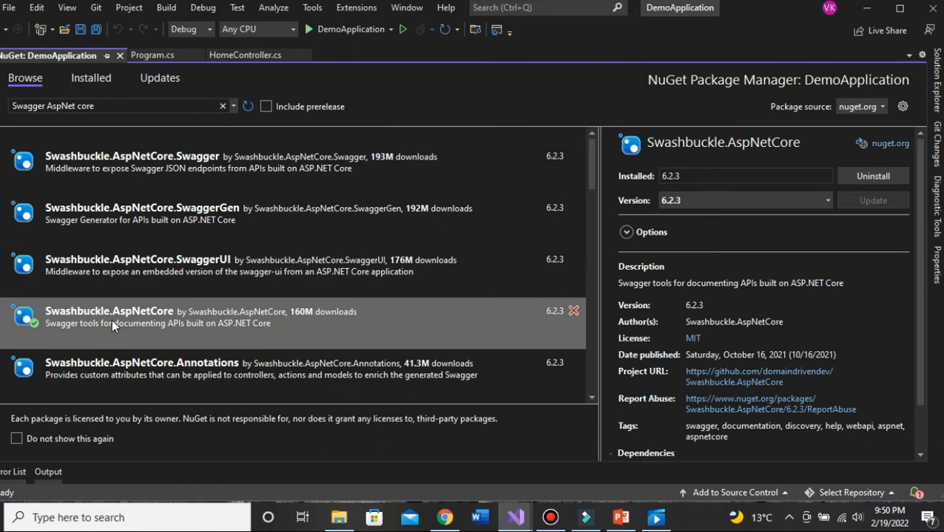
{"action": "mouse_move", "coordinate": [769, 269]}
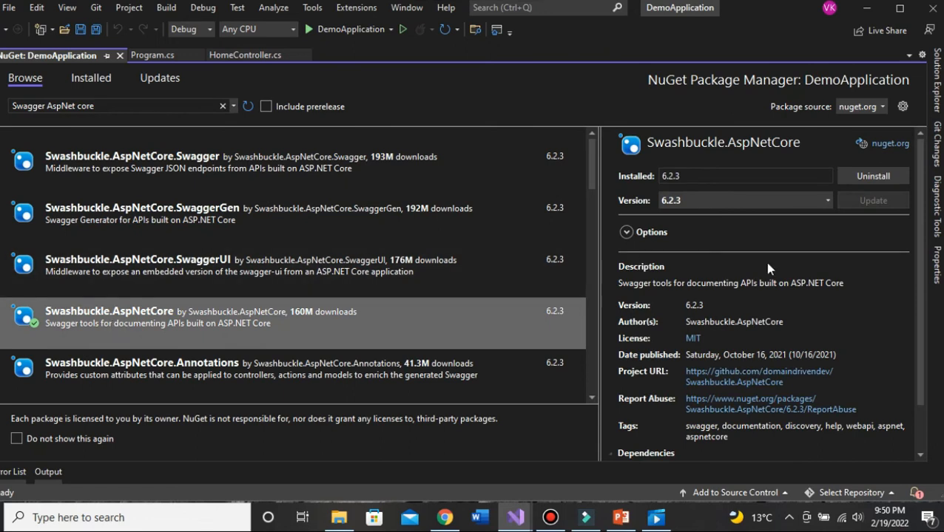
{"action": "mouse_move", "coordinate": [654, 258]}
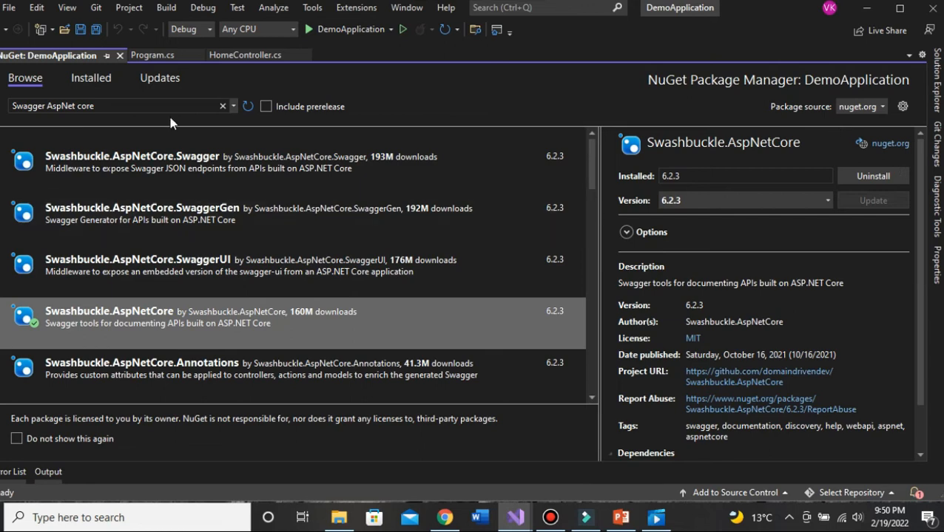
{"action": "mouse_move", "coordinate": [125, 184]}
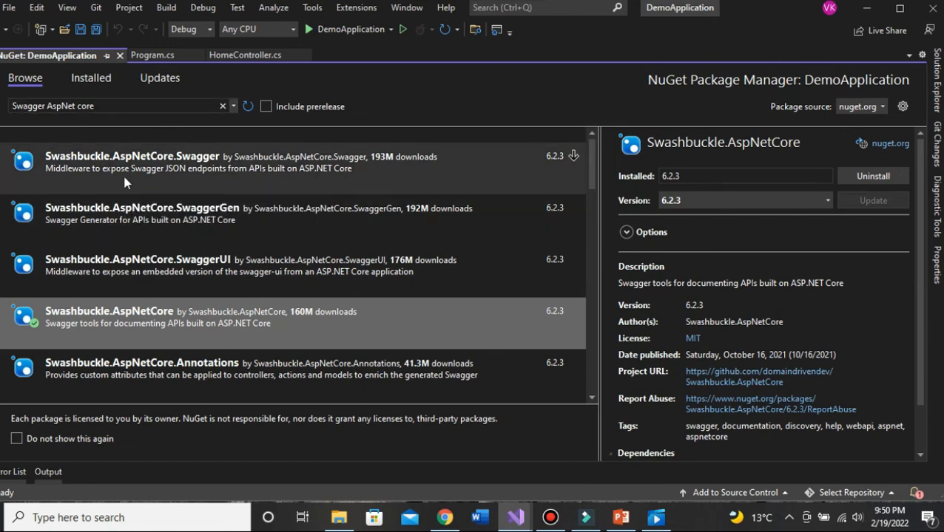
{"action": "mouse_move", "coordinate": [133, 181]}
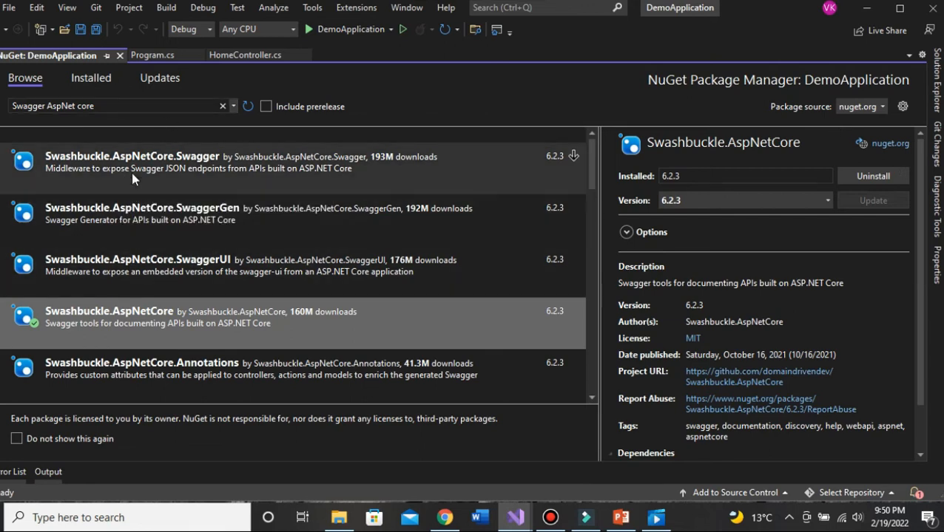
{"action": "mouse_move", "coordinate": [142, 204]}
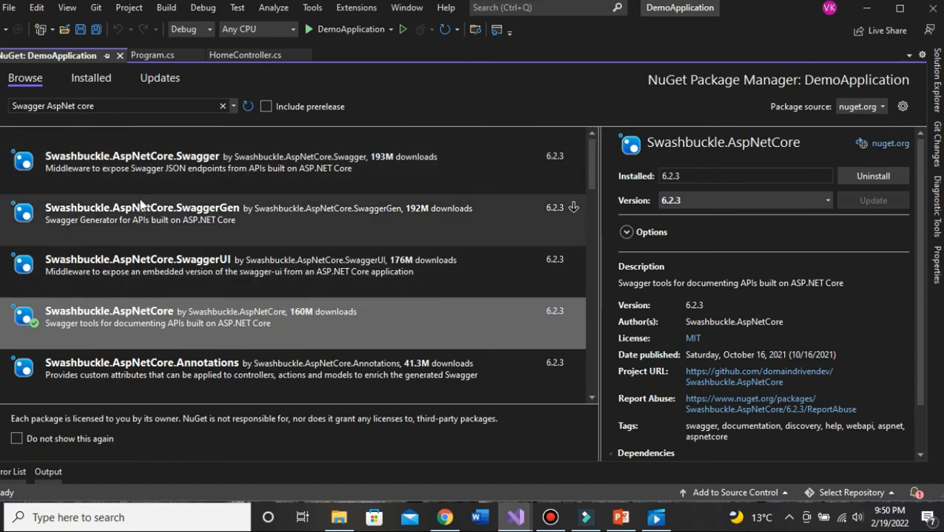
{"action": "mouse_move", "coordinate": [216, 163]}
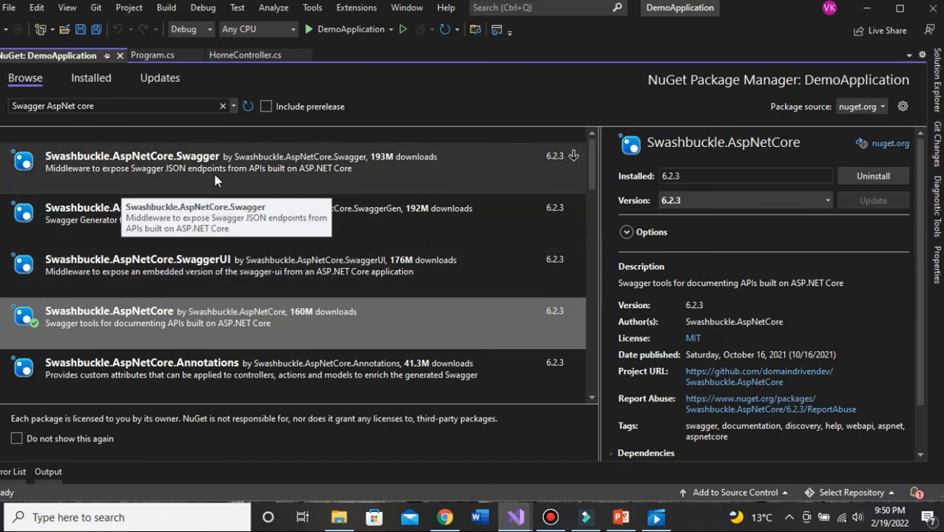
{"action": "mouse_move", "coordinate": [118, 56]}
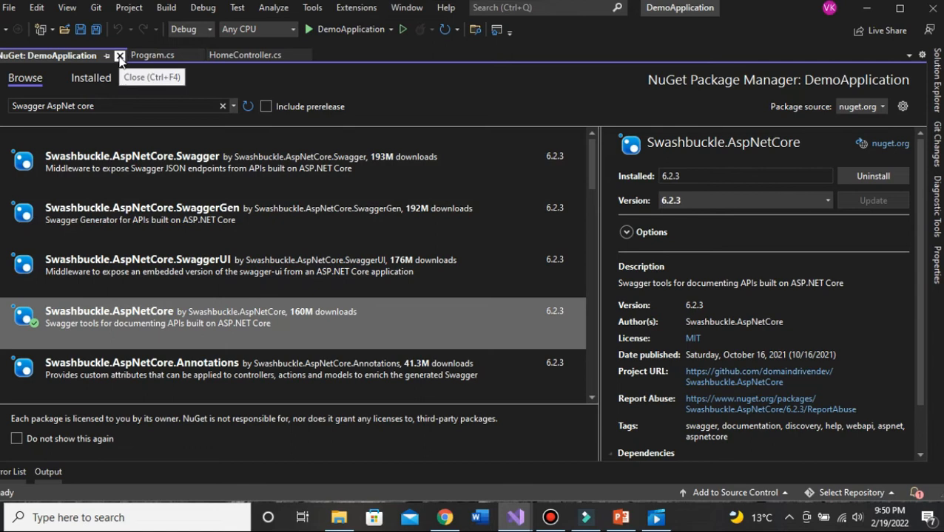
{"action": "left_click", "coordinate": [118, 56]}
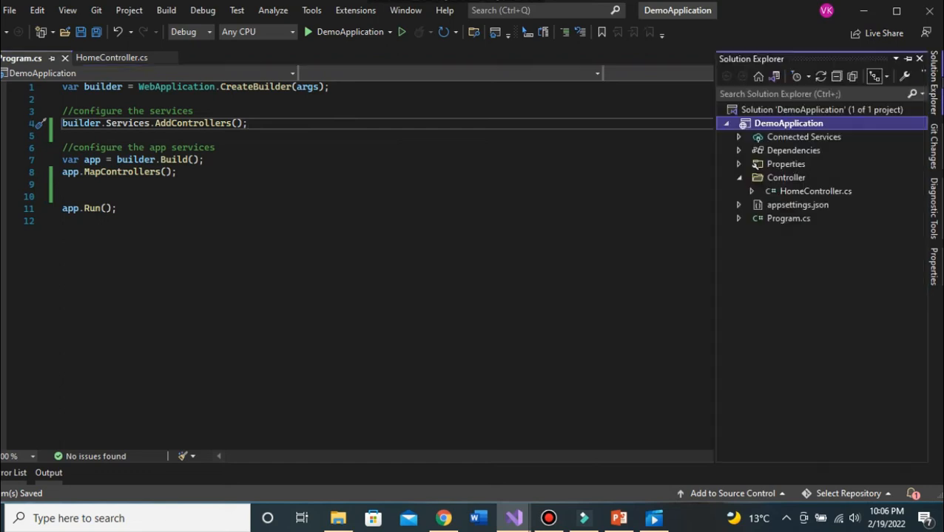
{"action": "mouse_move", "coordinate": [743, 155]}
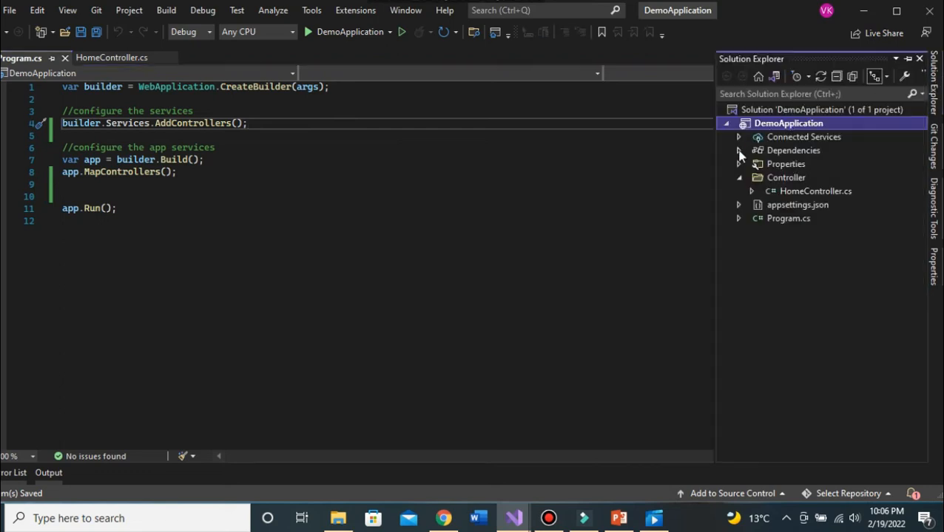
Step: Expand Dependencies to confirm Swashbuckle.AspNetCore (6.2.3) is listed under Packages
{"action": "left_click", "coordinate": [738, 151]}
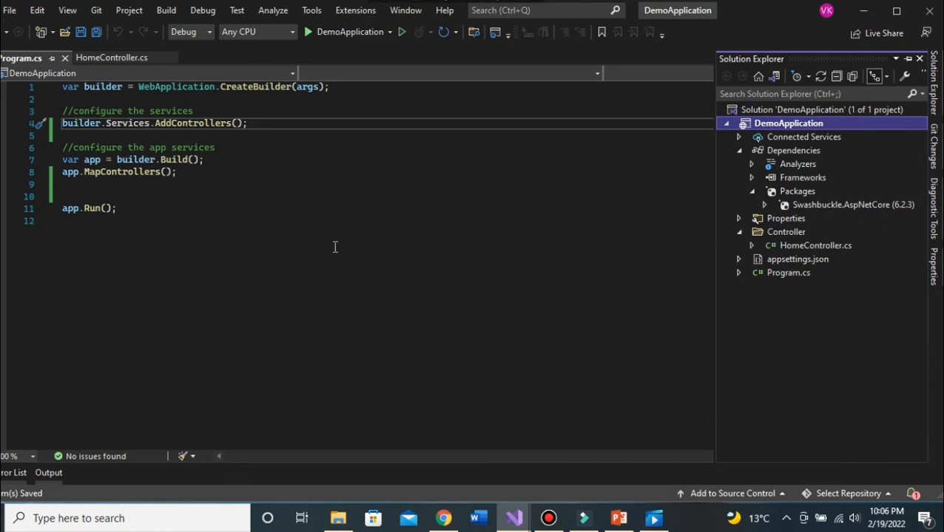
{"action": "mouse_move", "coordinate": [302, 130]}
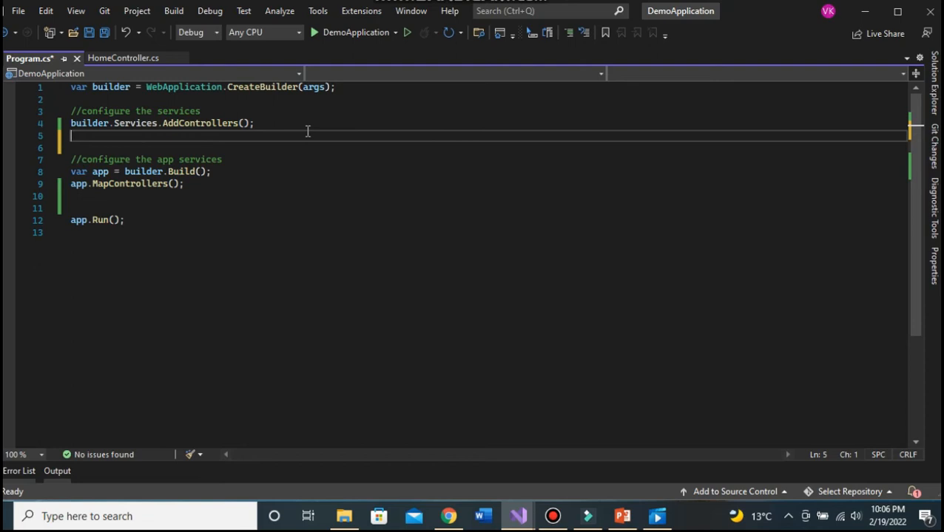
Step: Add builder.Services.AddSwaggerGen() and app.UseSwagger() to Program.cs
{"action": "type", "text": "builder.Services."}
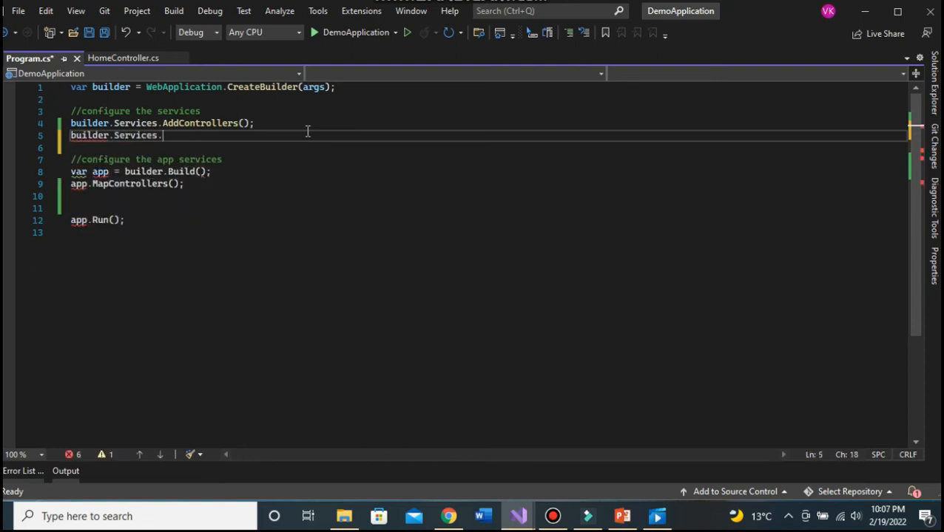
{"action": "type", "text": "adds"}
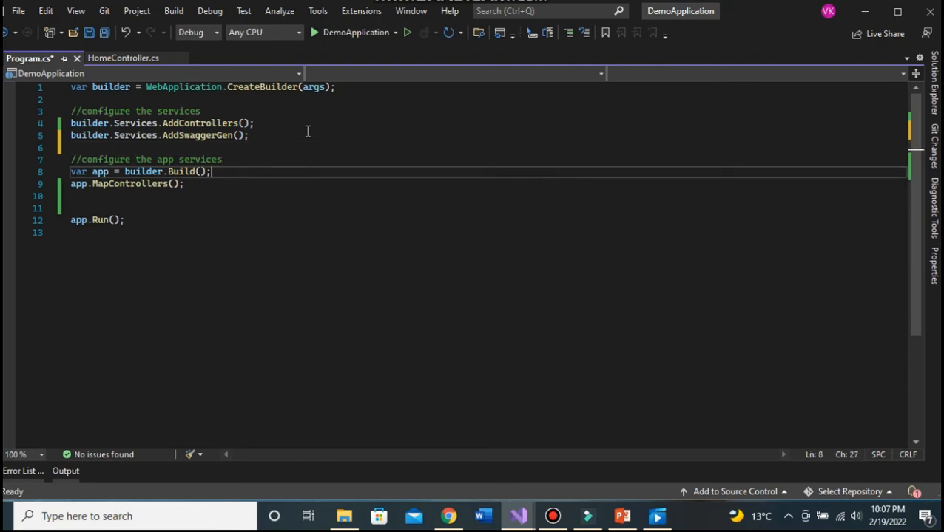
{"action": "type", "text": "app.use"}
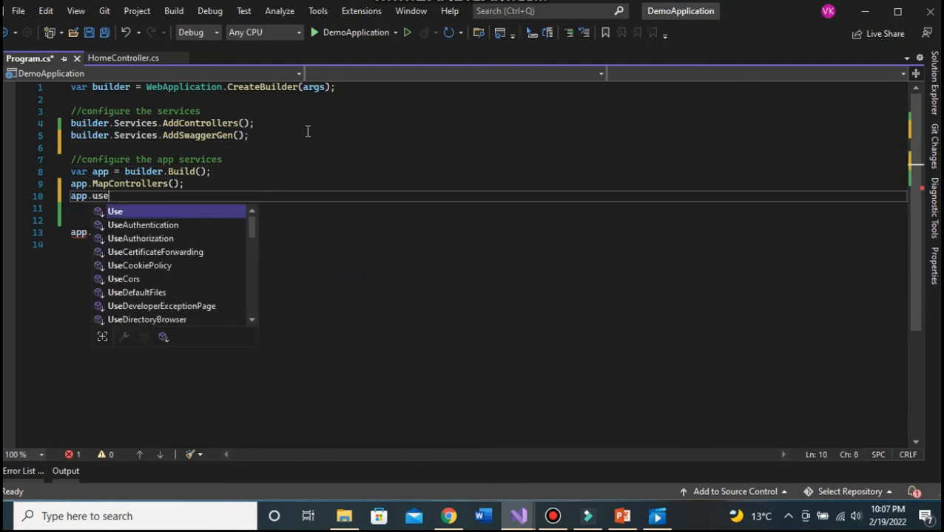
{"action": "type", "text": "sw"}
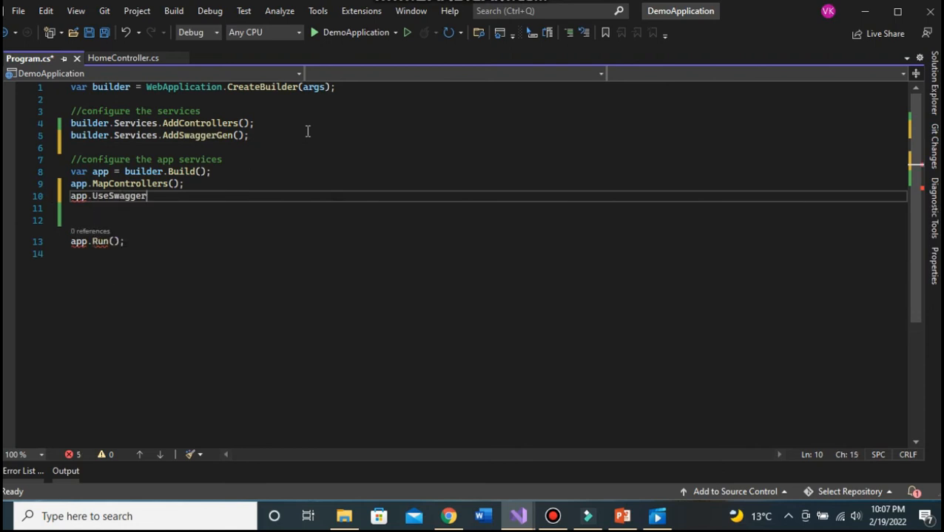
{"action": "type", "text": "();"}
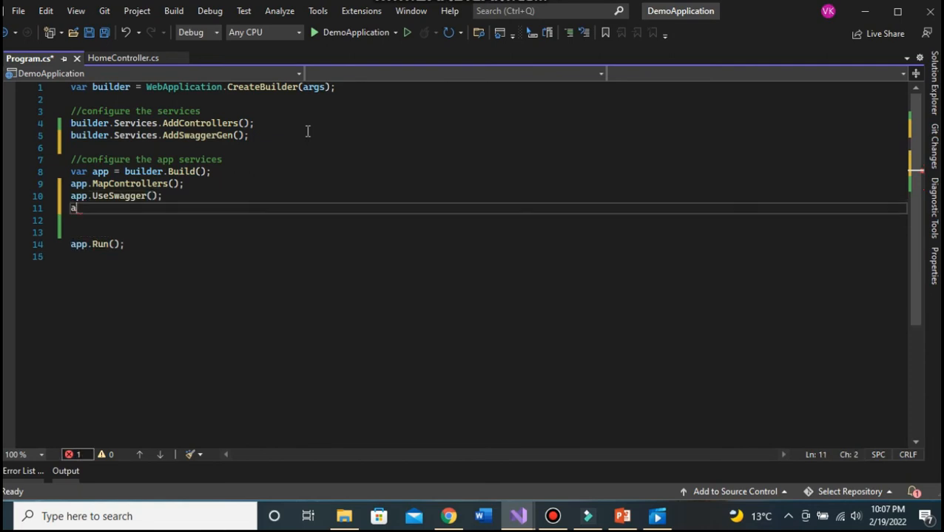
Step: Add app.UseSwaggerUI with c.RoutePrefix set to an empty string
{"action": "type", "text": "pp.useswa"}
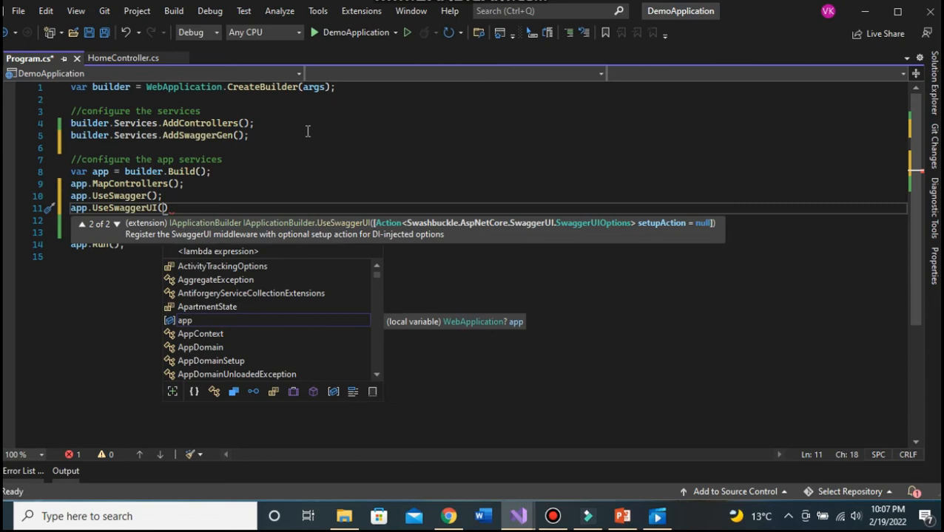
{"action": "type", "text": "c =>"}
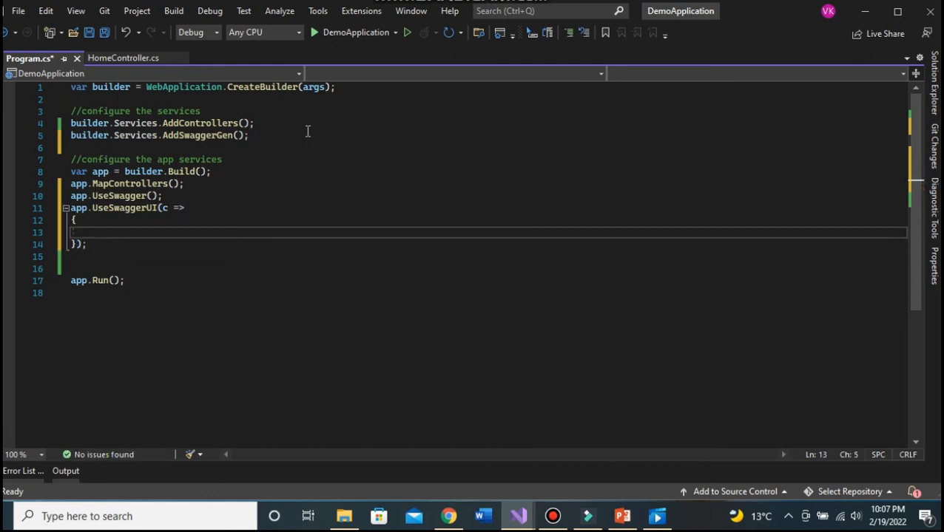
{"action": "type", "text": "c.routePrefix ="}
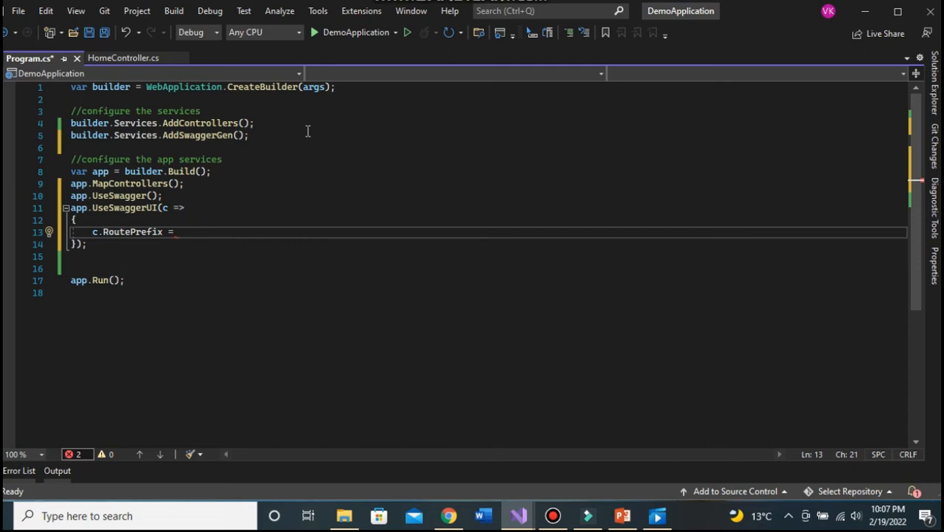
{"action": "type", "text": "\"\""}
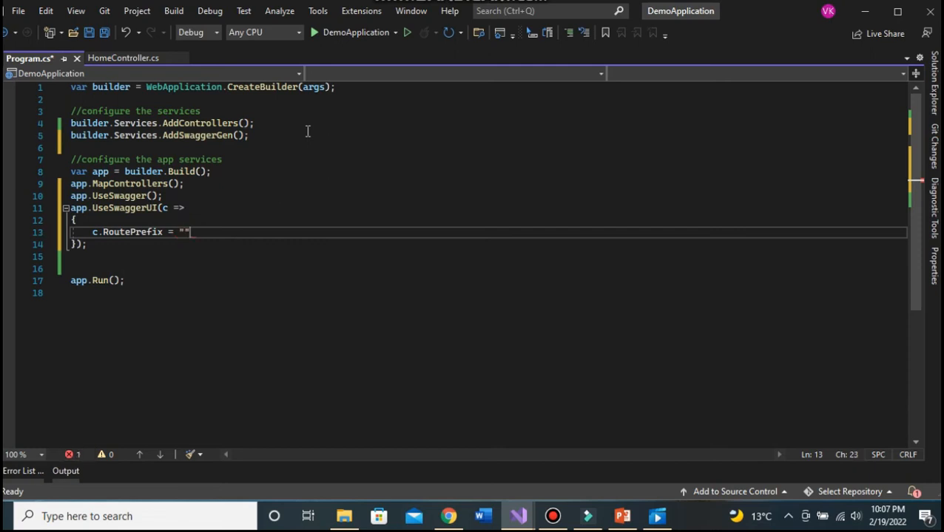
{"action": "type", "text": ";"}
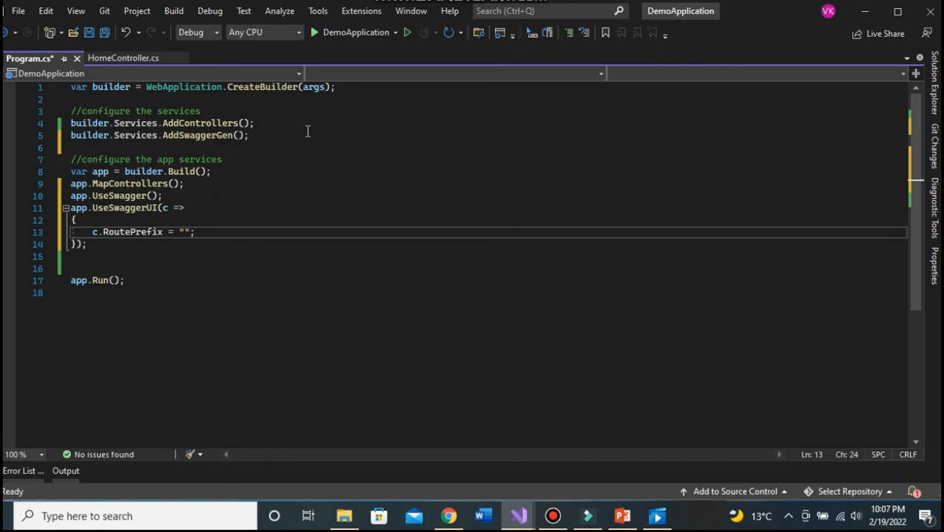
Step: Register c.SwaggerEndpoint("/swagger/v1/swagger.json", "v1") inside UseSwaggerUI
{"action": "type", "text": ","}
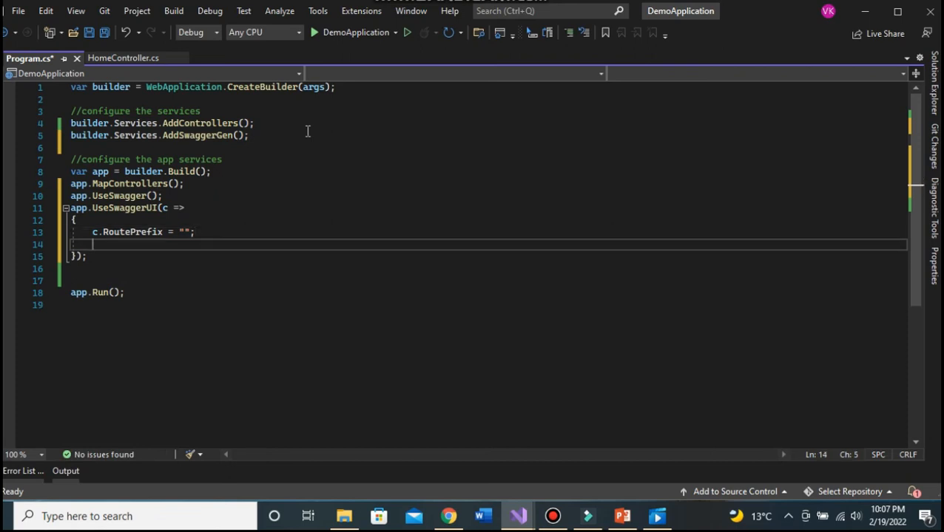
{"action": "type", "text": "c."}
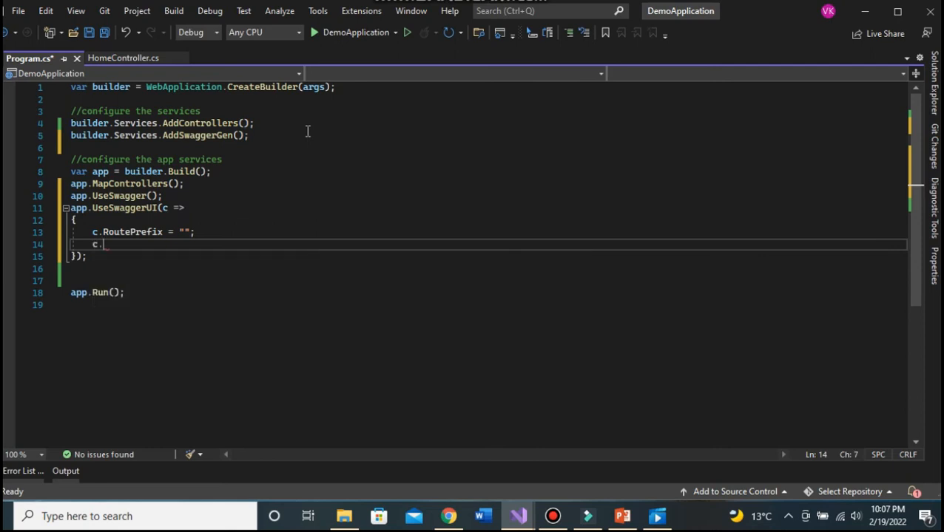
{"action": "type", "text": "SwaggerEndpoint"}
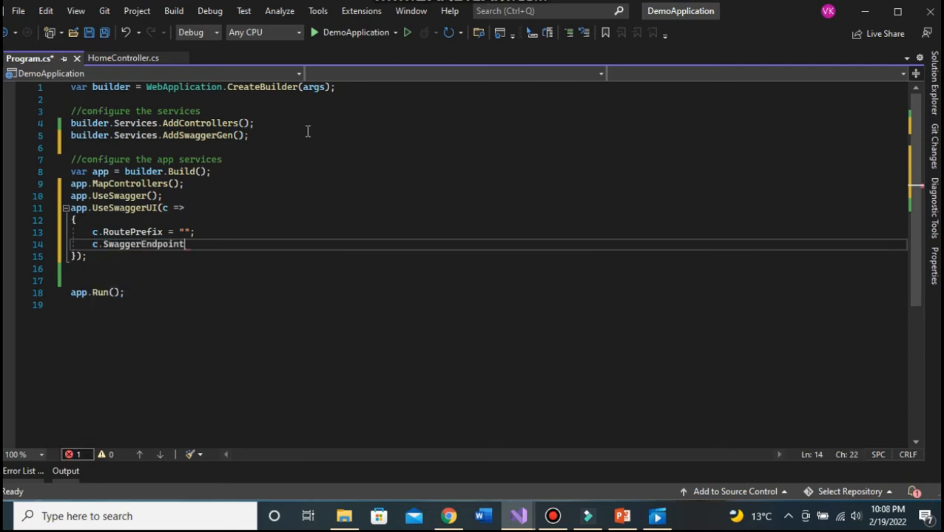
{"action": "type", "text": "(\"\")"}
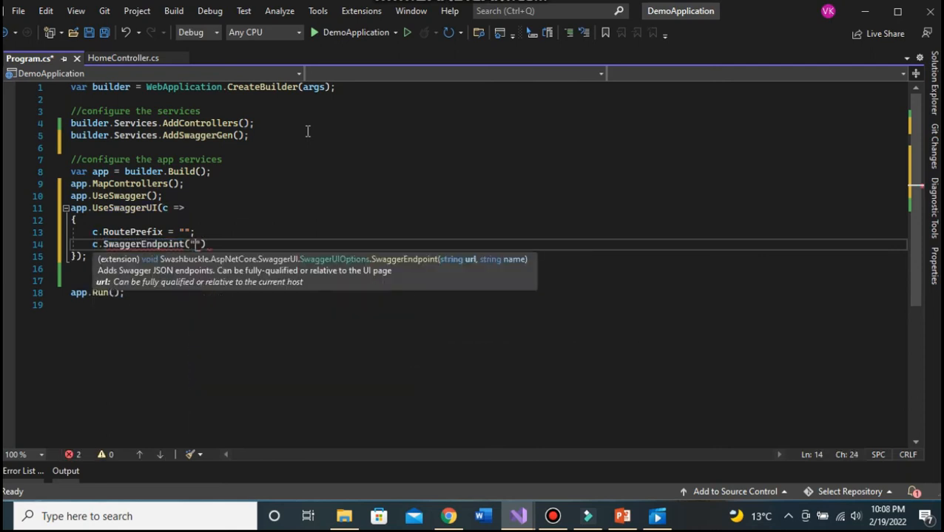
{"action": "type", "text": "sw"}
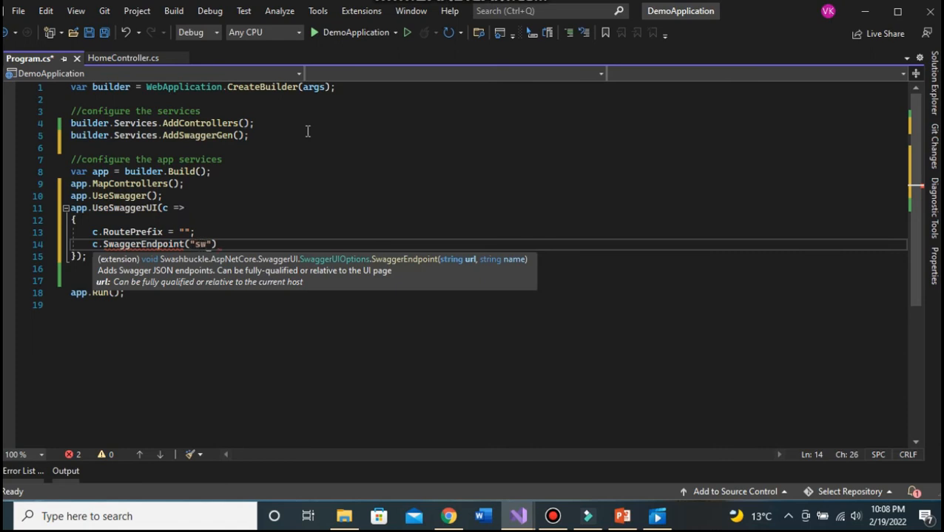
{"action": "type", "text": "/swagger/"}
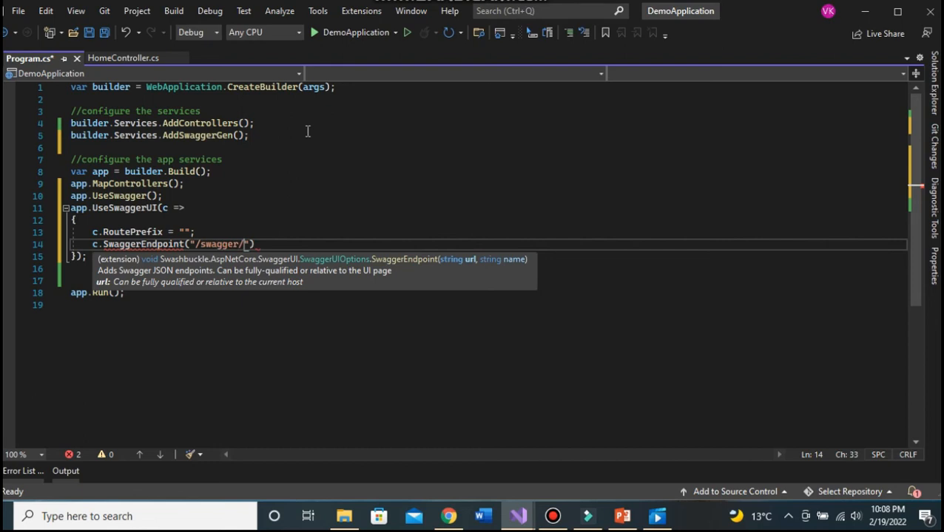
{"action": "type", "text": "v1/"}
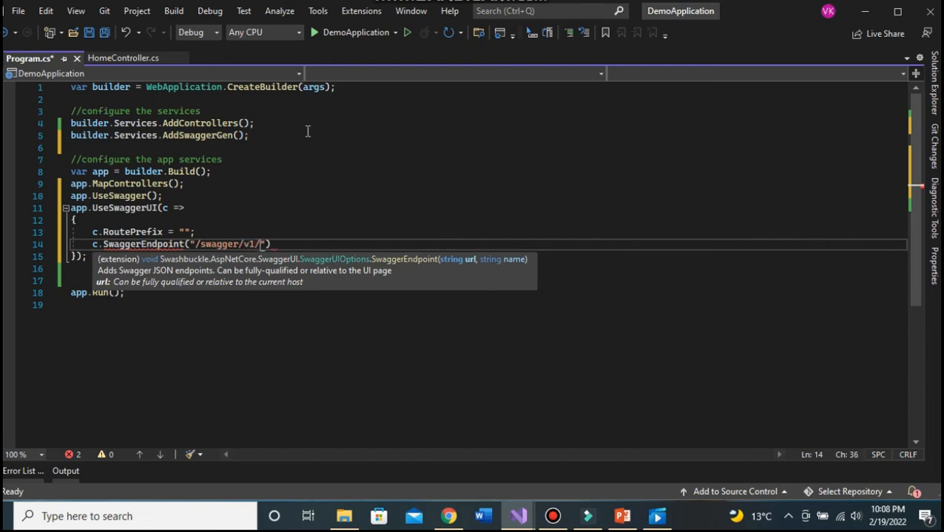
{"action": "type", "text": "swagger."}
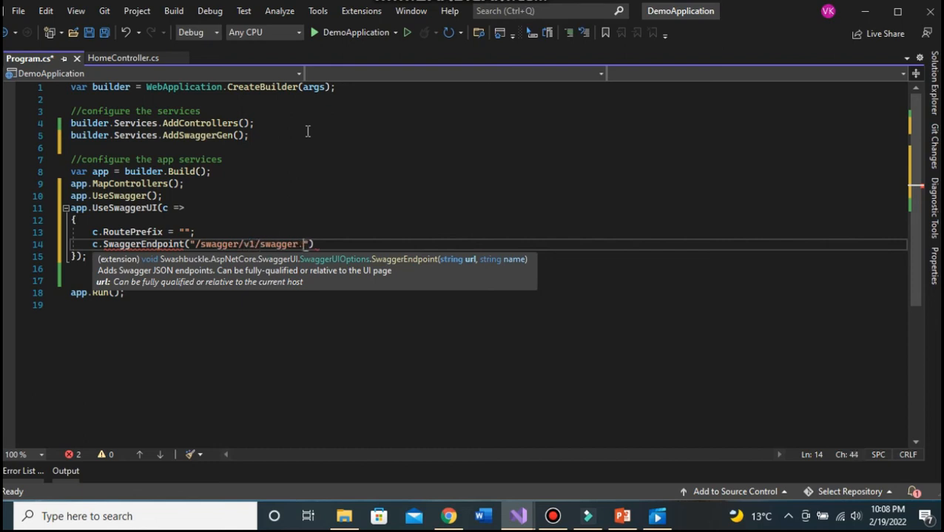
{"action": "type", "text": "json\","}
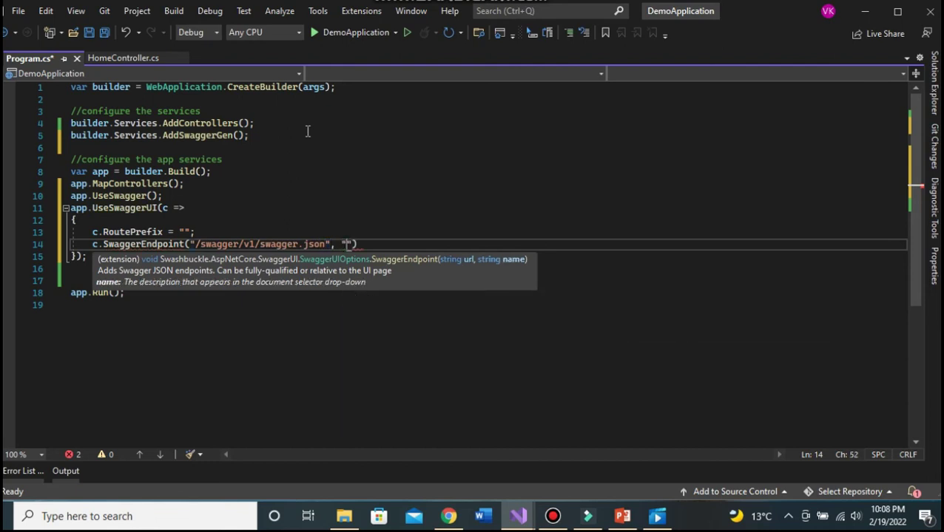
{"action": "type", "text": "v1"}
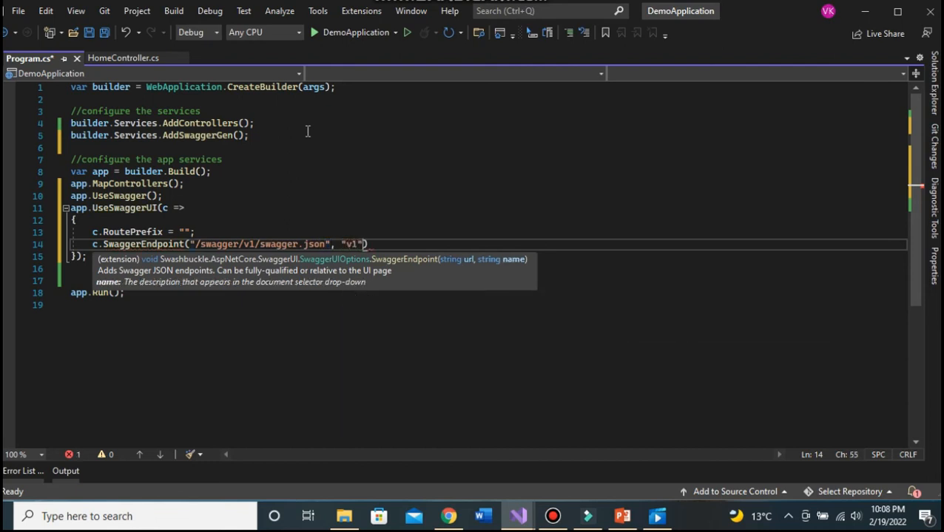
{"action": "type", "text": ";"}
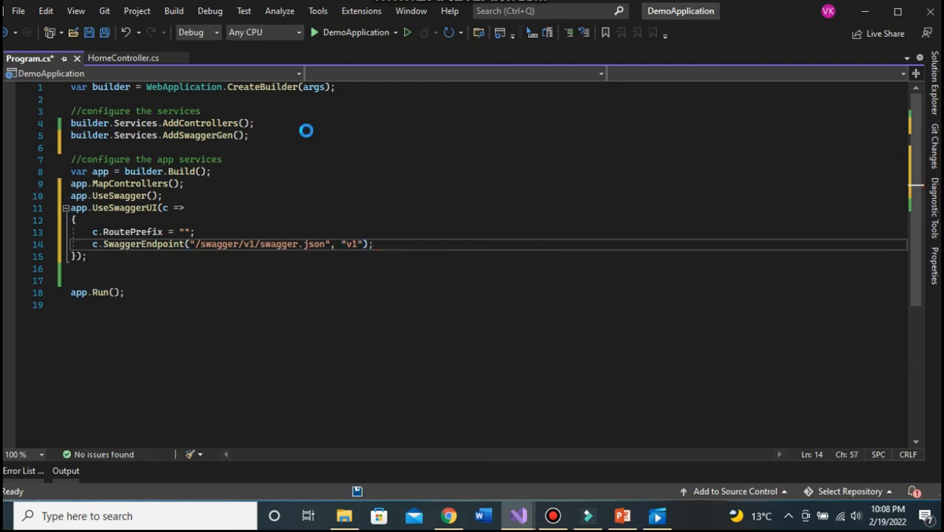
Step: Save Program.cs and open HomeController.cs from the Controller folder
{"action": "key", "text": "ctrl+s"}
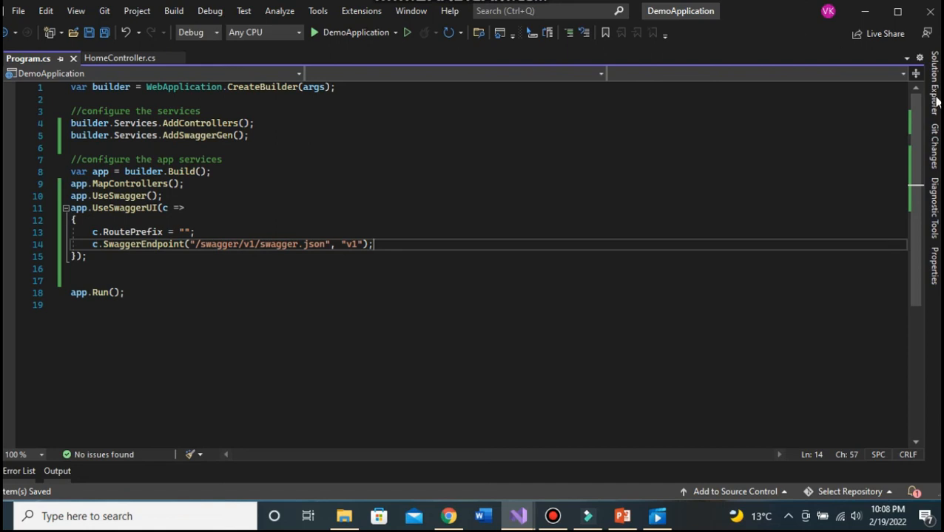
{"action": "left_click", "coordinate": [935, 96]}
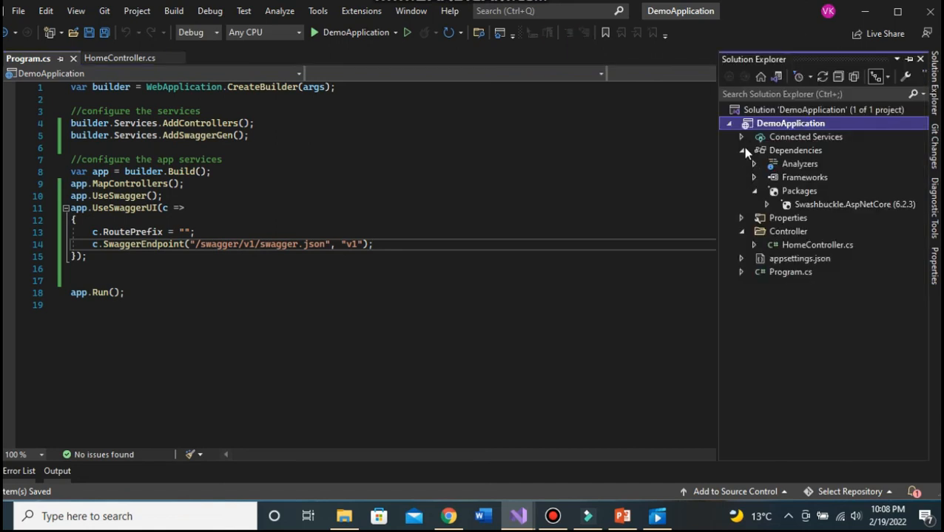
{"action": "left_click", "coordinate": [739, 151]}
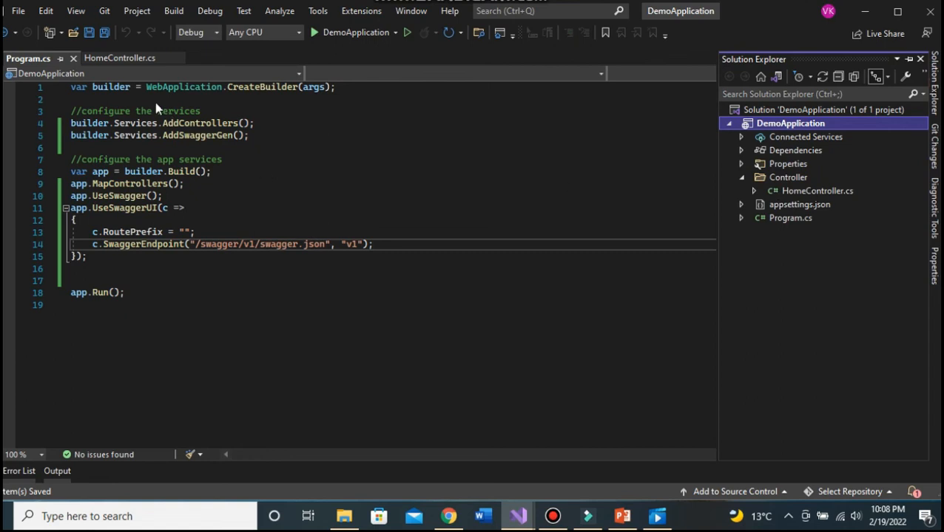
{"action": "left_click", "coordinate": [119, 58]}
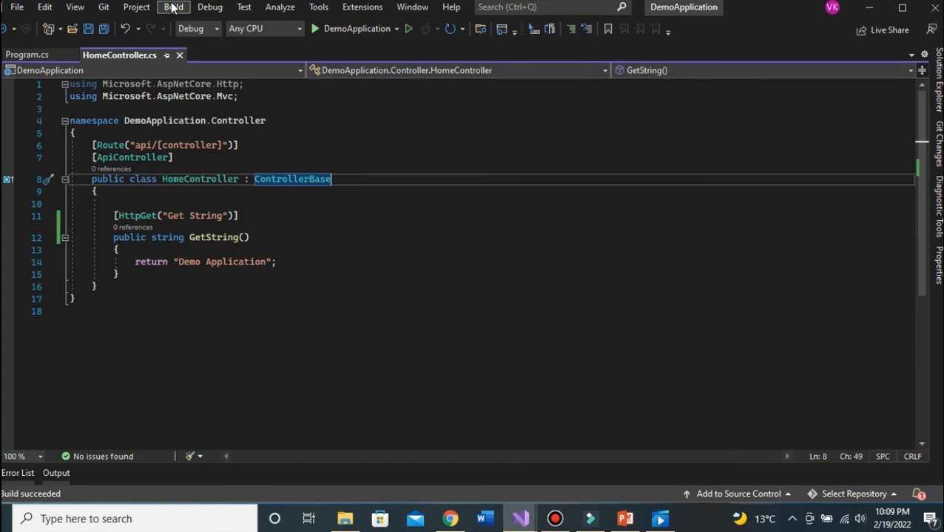
Step: Rebuild the solution and run DemoApplication to launch Swagger UI in the browser
{"action": "left_click", "coordinate": [173, 6]}
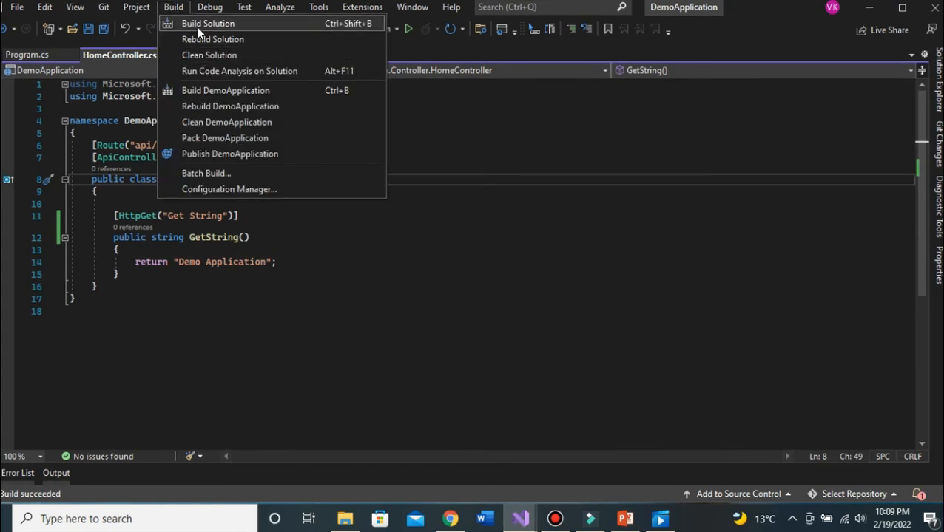
{"action": "left_click", "coordinate": [207, 24]}
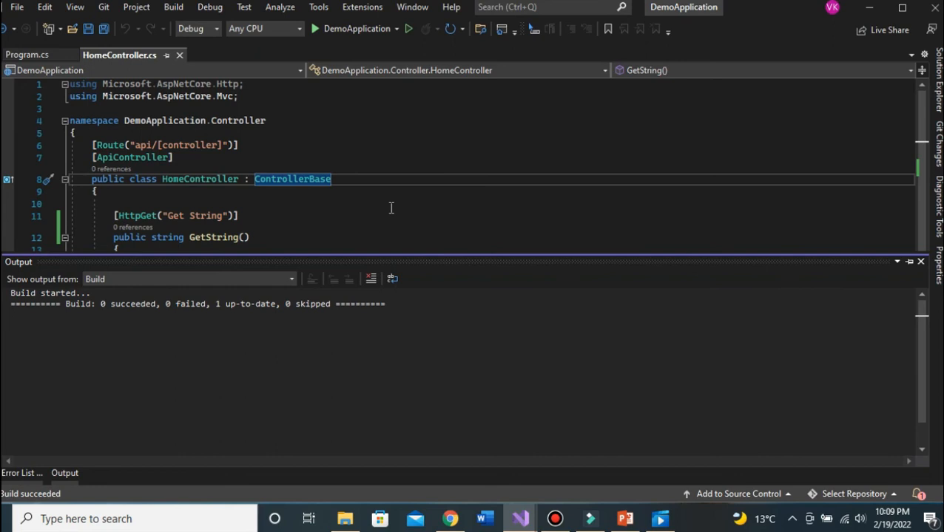
{"action": "mouse_move", "coordinate": [173, 6]}
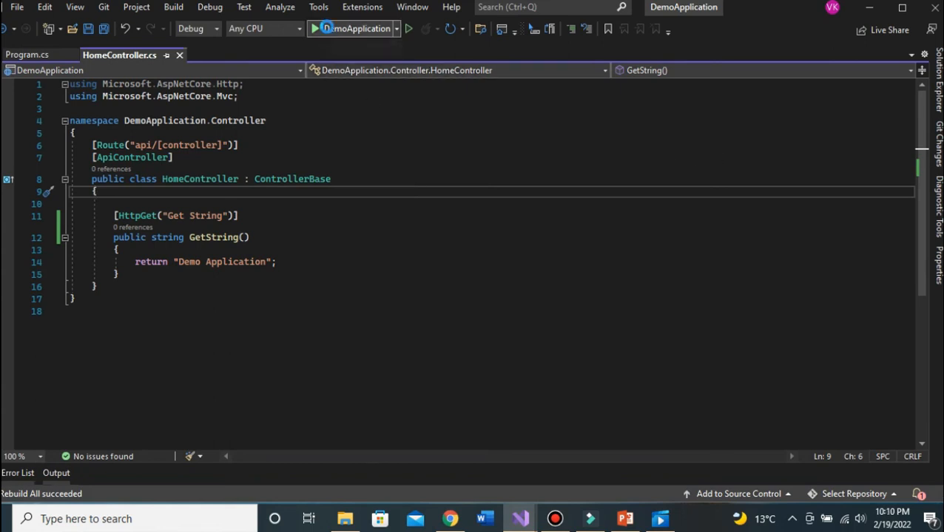
{"action": "left_click", "coordinate": [314, 28]}
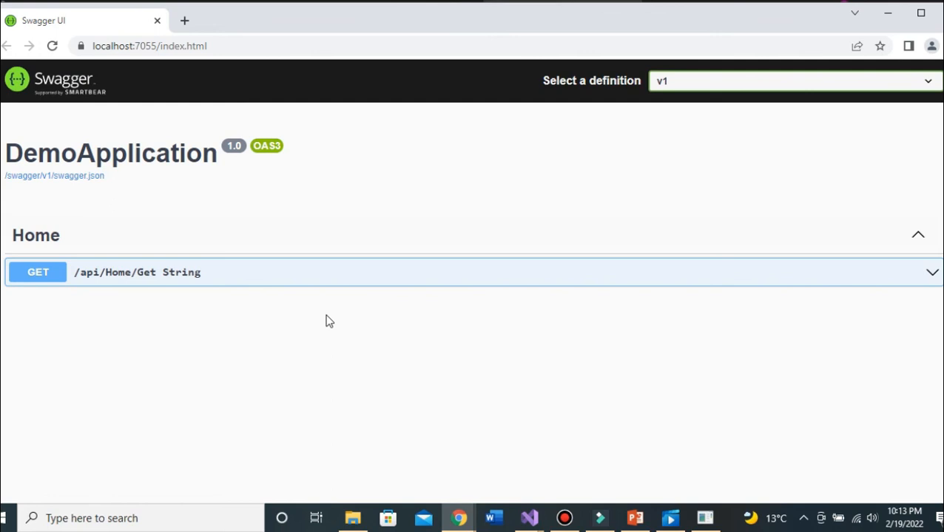
{"action": "mouse_move", "coordinate": [528, 248]}
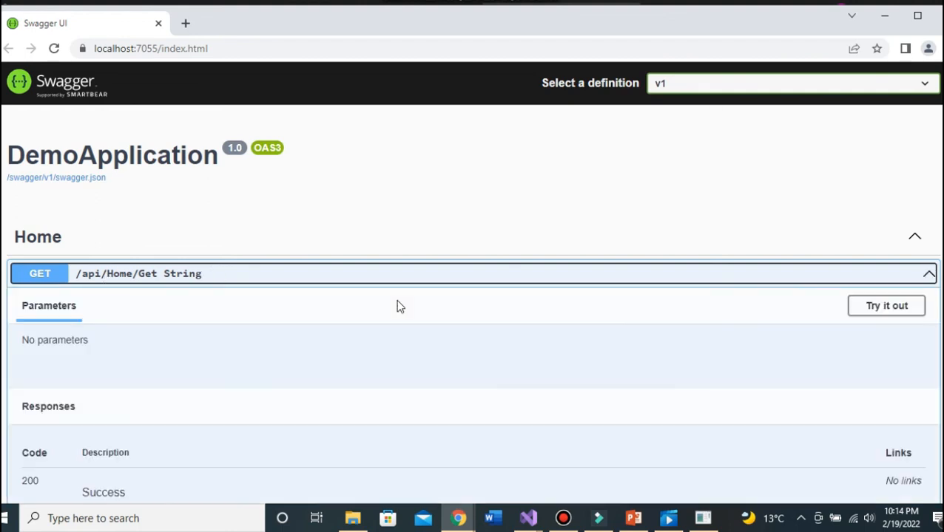
{"action": "mouse_move", "coordinate": [821, 234]}
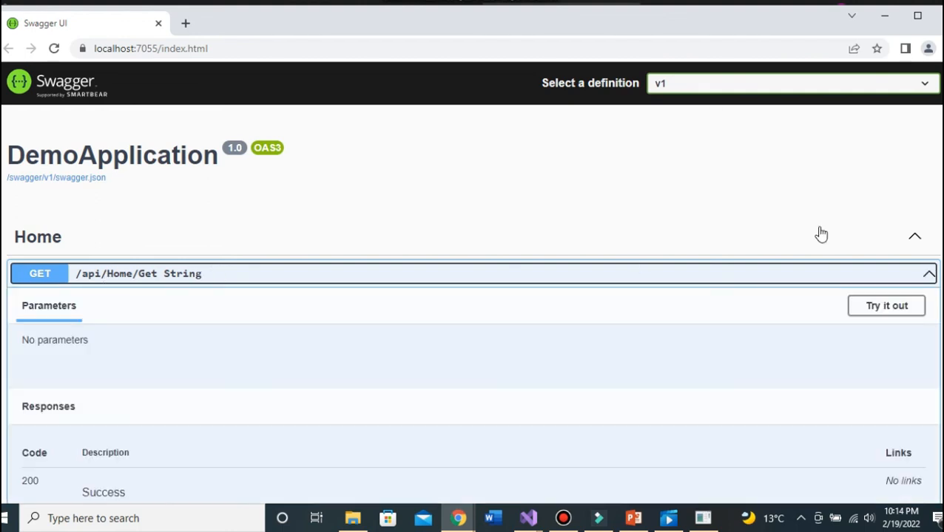
Step: Try out GET /api/Home/Get String and view the 200 response body 'Demo Application'
{"action": "scroll", "scroll_direction": "down", "scroll_amount": 3}
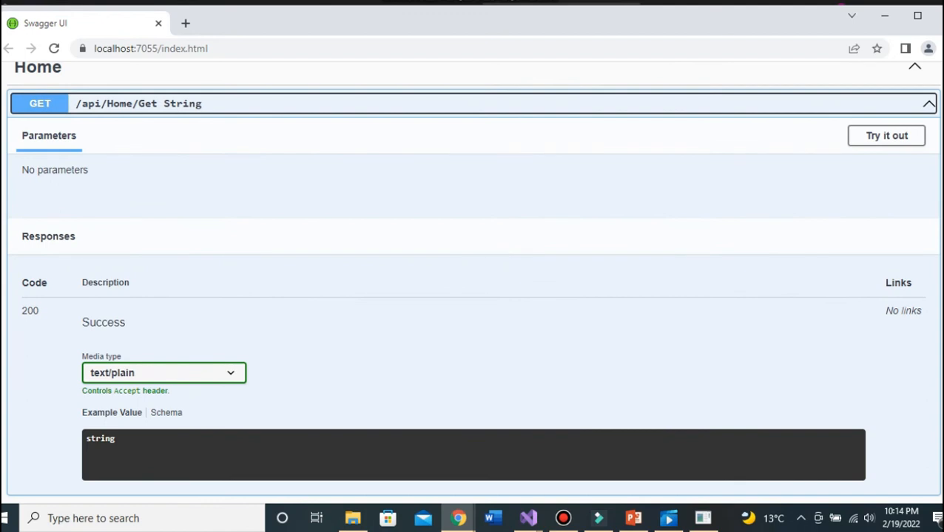
{"action": "mouse_move", "coordinate": [886, 136]}
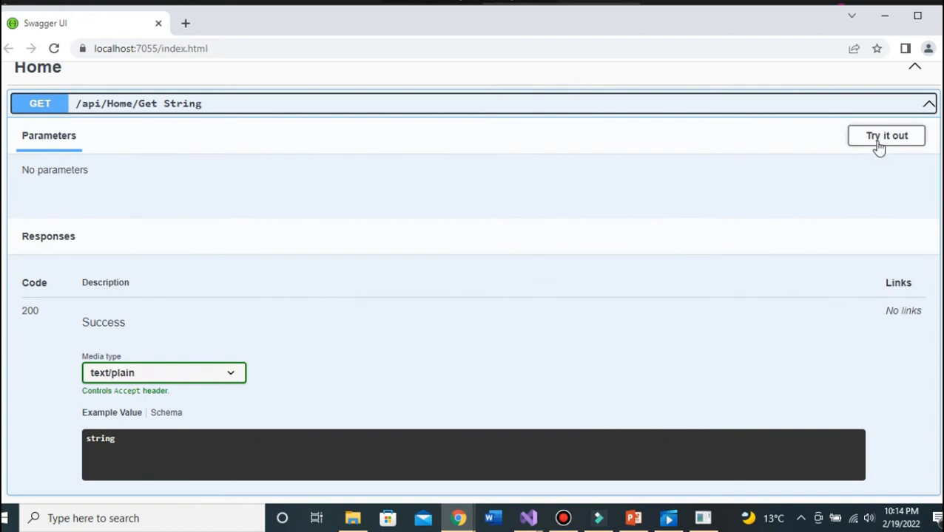
{"action": "left_click", "coordinate": [884, 136]}
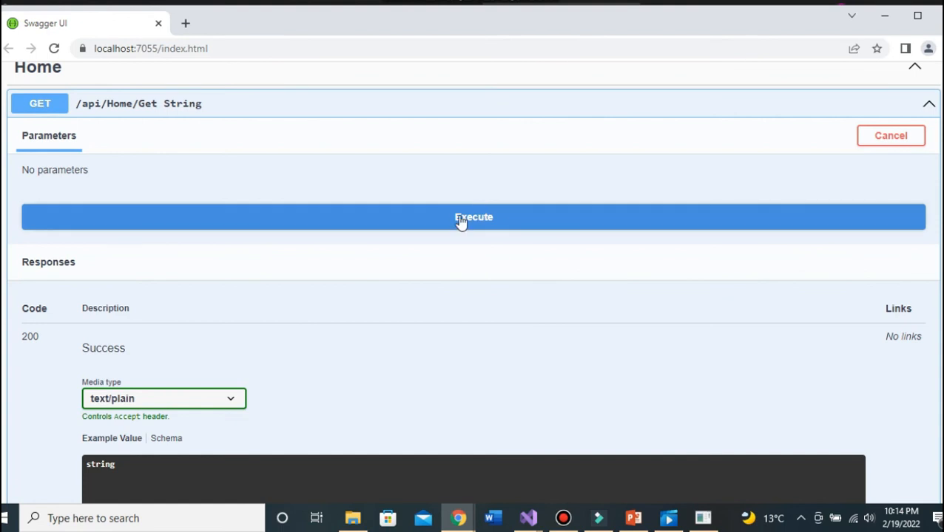
{"action": "left_click", "coordinate": [474, 216]}
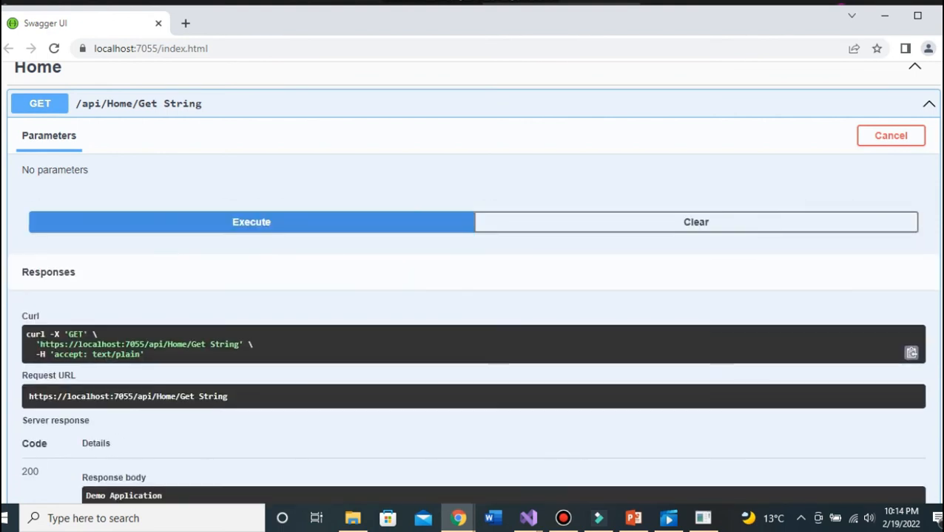
{"action": "scroll", "scroll_direction": "down", "scroll_amount": 3}
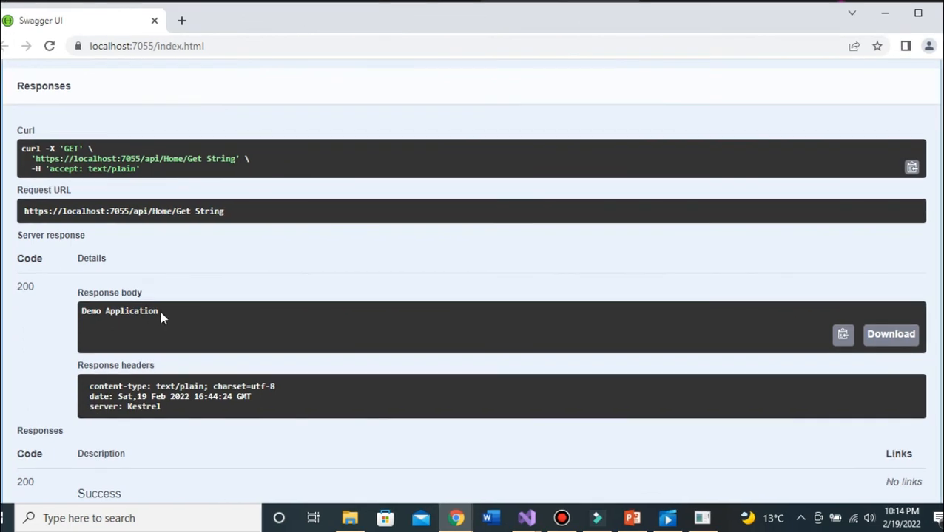
{"action": "mouse_move", "coordinate": [841, 288]}
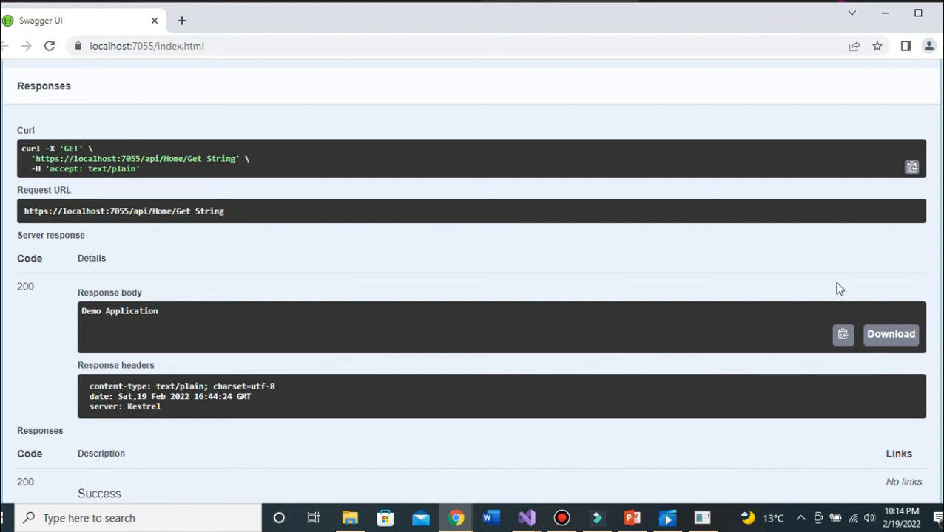
{"action": "scroll", "scroll_direction": "up", "scroll_amount": 3}
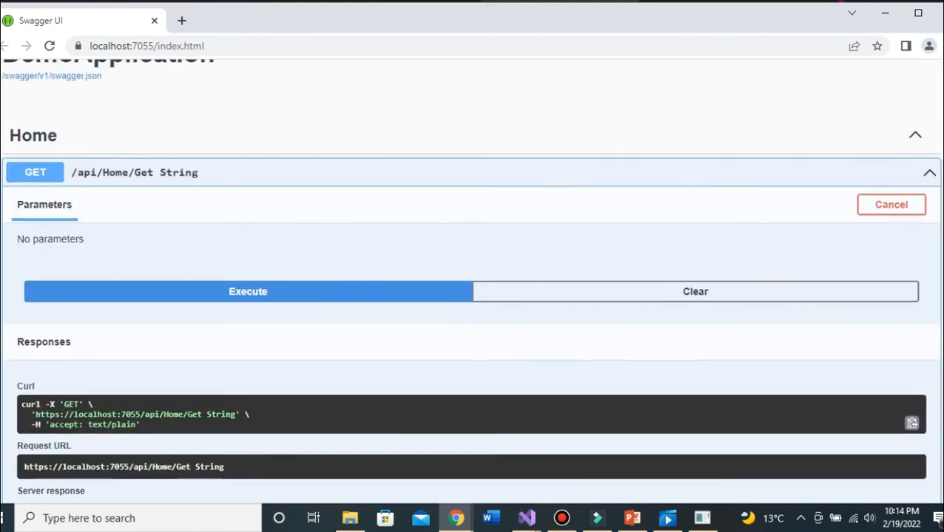
{"action": "scroll", "scroll_direction": "up", "scroll_amount": 3}
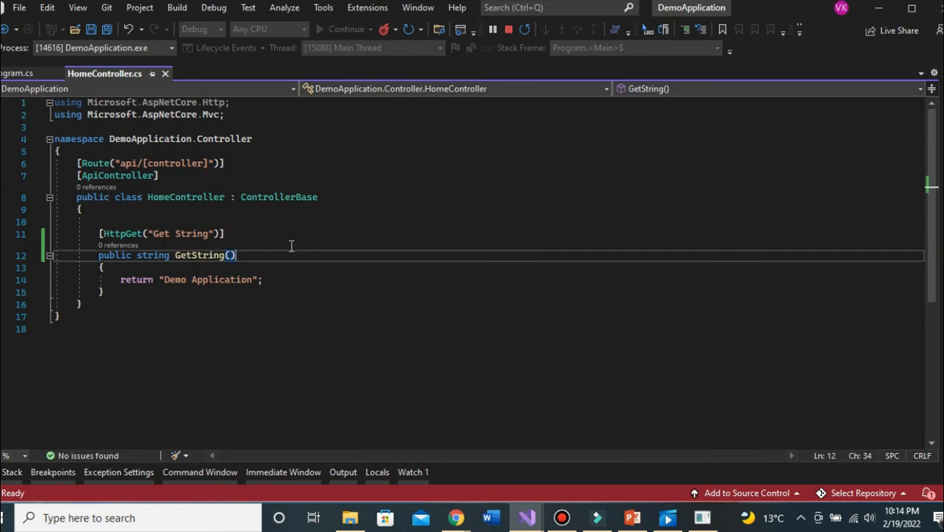
{"action": "mouse_move", "coordinate": [290, 246]}
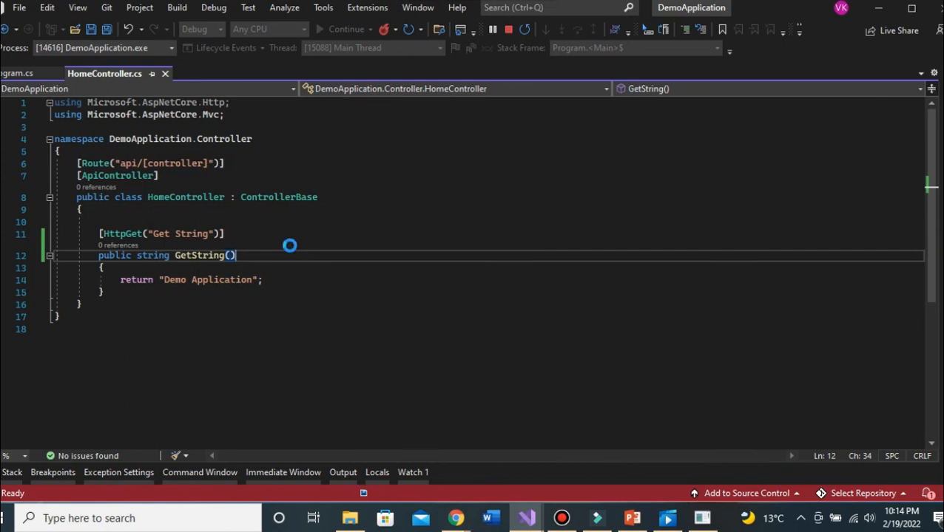
Step: Save HomeController.cs and switch back to Program.cs with the Swagger configuration
{"action": "key", "text": "ctrl+s"}
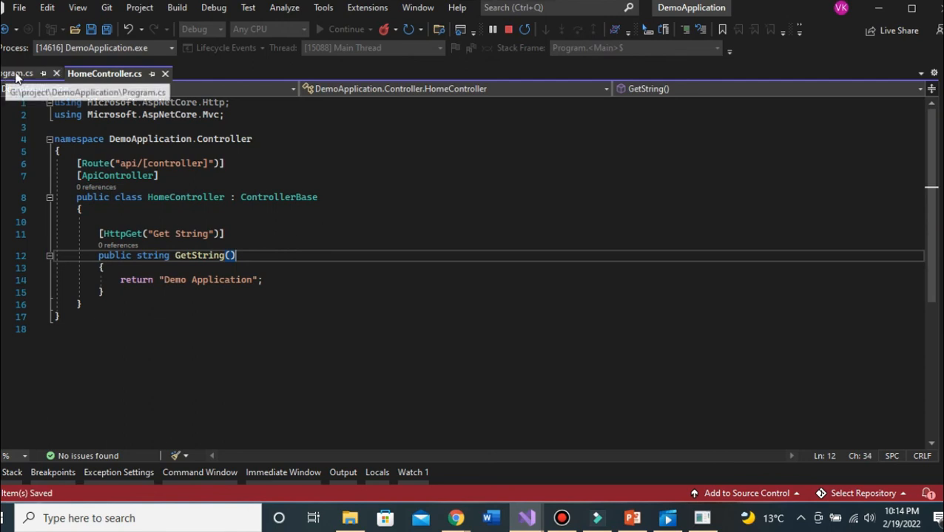
{"action": "mouse_move", "coordinate": [311, 309]}
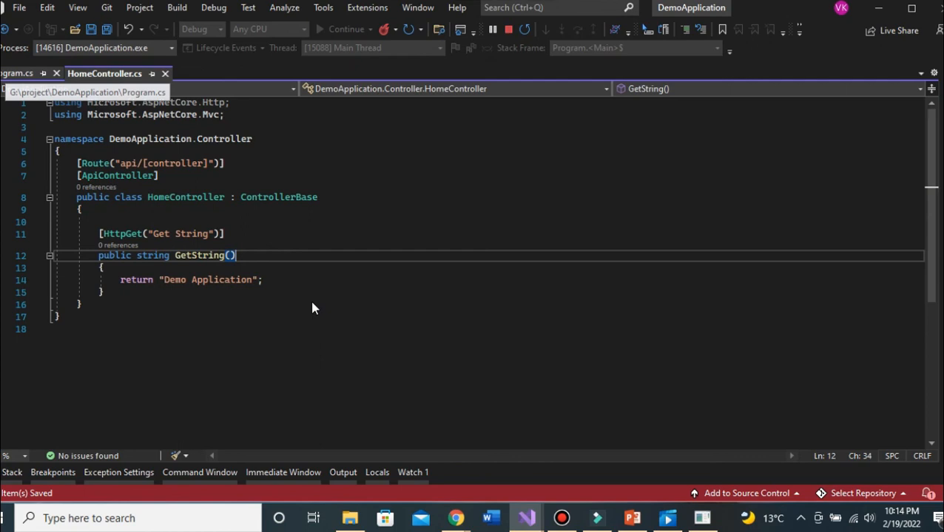
{"action": "left_click", "coordinate": [20, 73]}
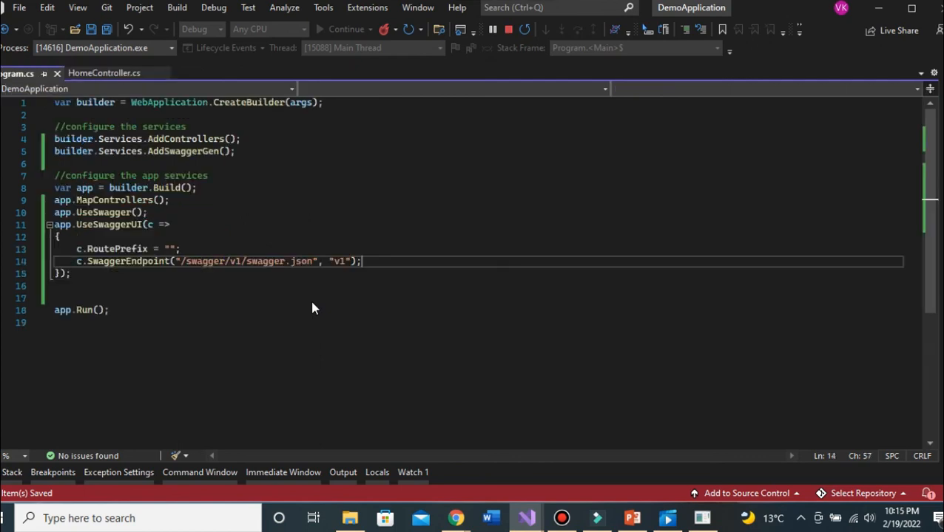
{"action": "mouse_move", "coordinate": [312, 302]}
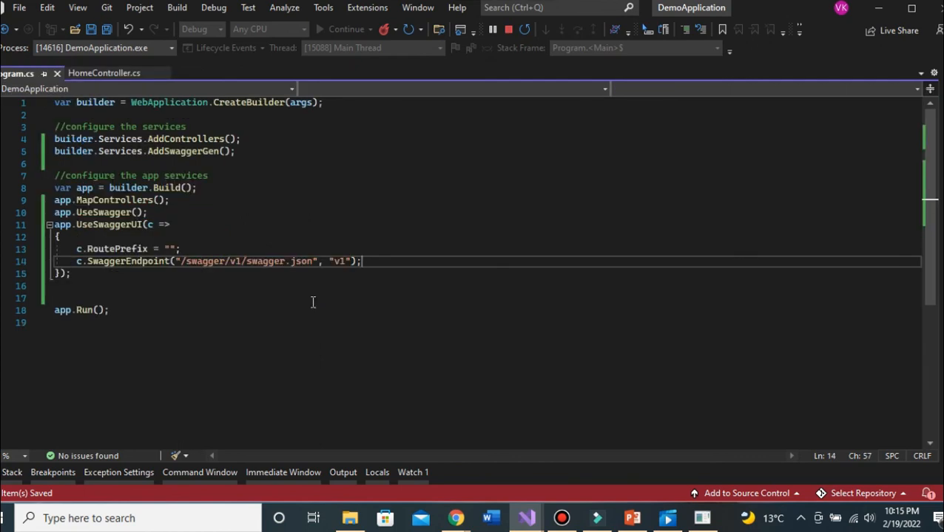